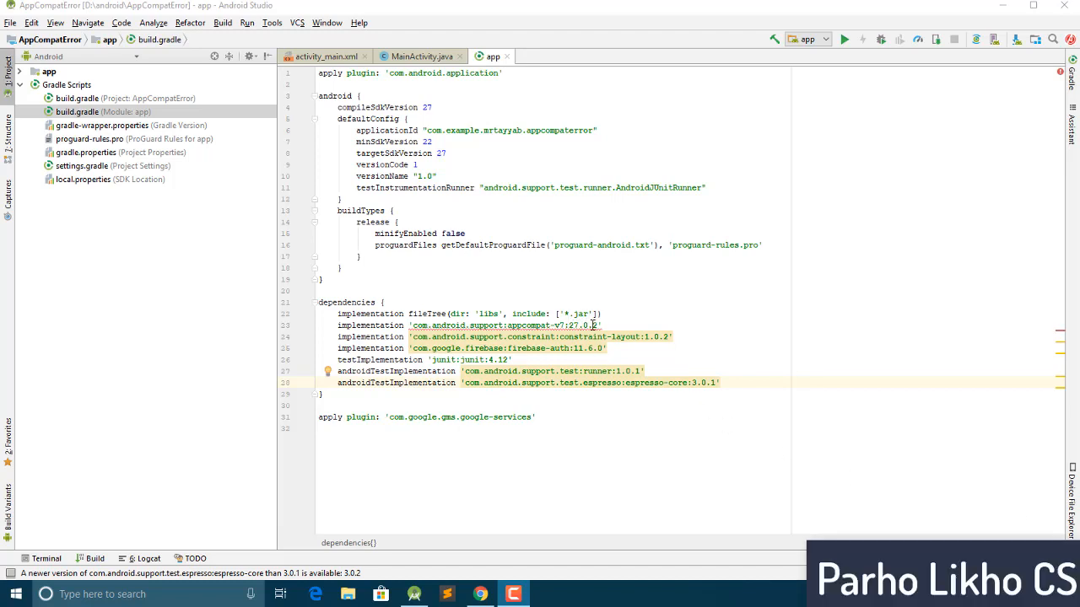
# - Check the appcompat-v7 warning, then set compile/target SDK to 26 and appcompat-v7 to 26.0.0
pyautogui.click(506, 324)
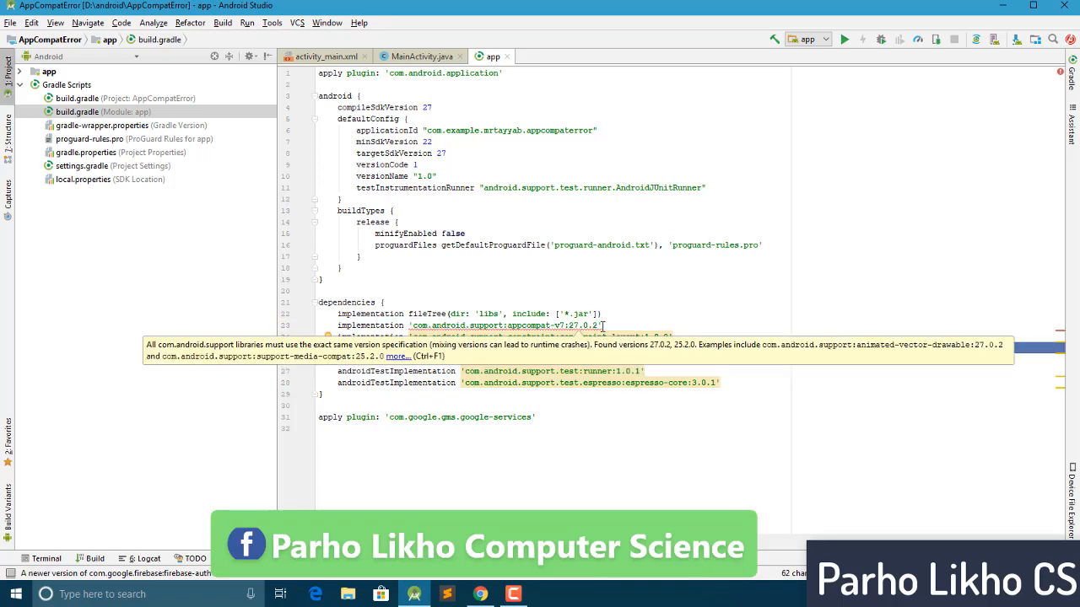
pyautogui.click(506, 325)
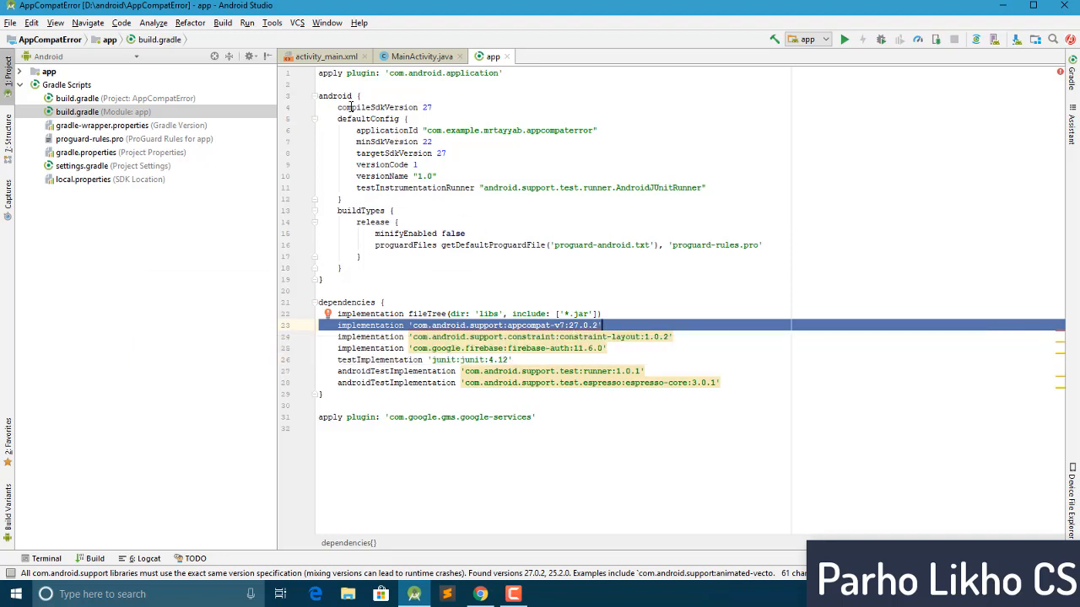
pyautogui.doubleClick(379, 107)
pyautogui.write('6')
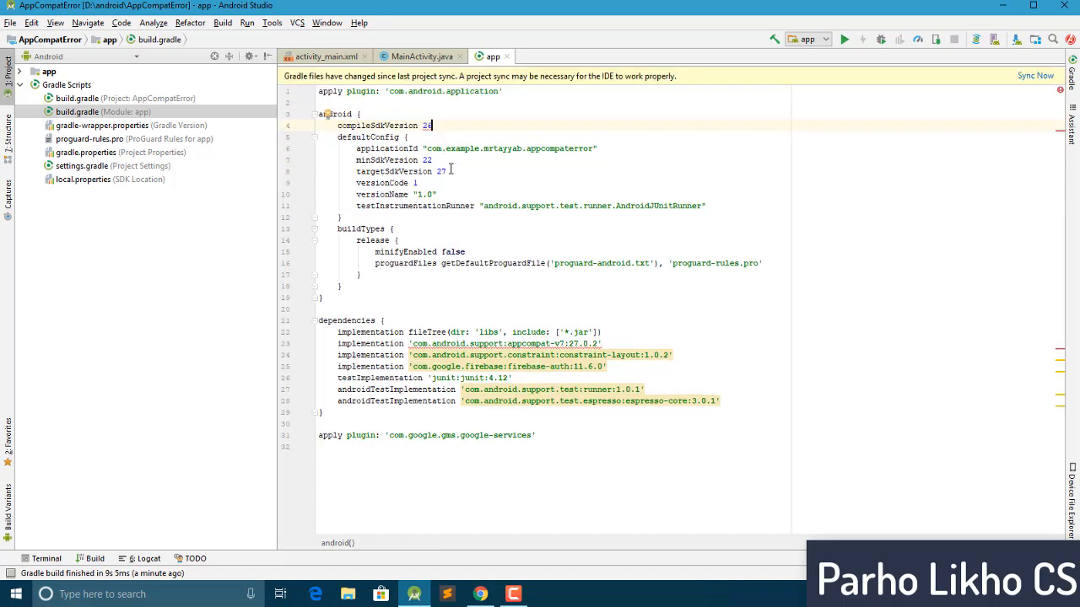
pyautogui.click(443, 171)
pyautogui.write('6')
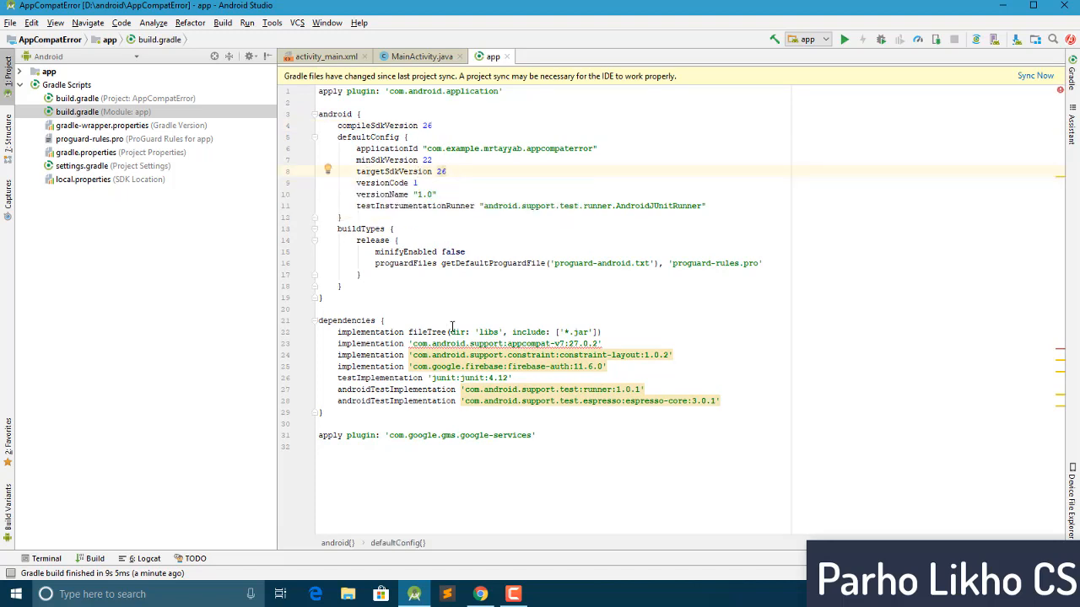
pyautogui.click(597, 343)
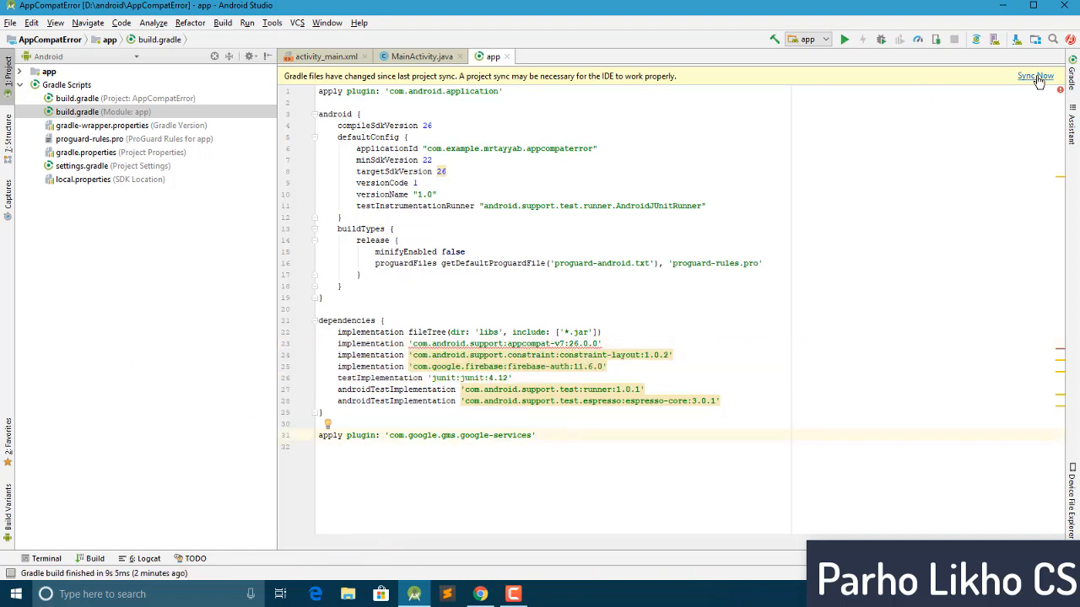
# - Run Sync Now for the SDK 26 build file and hide the Build panel afterwards
pyautogui.click(1035, 76)
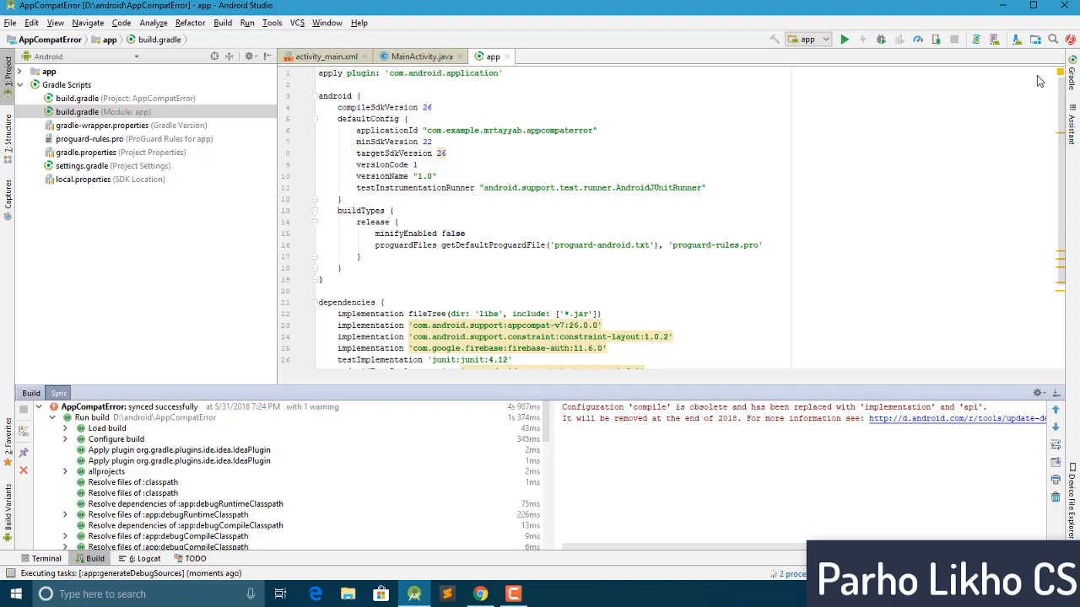
pyautogui.moveTo(607, 291)
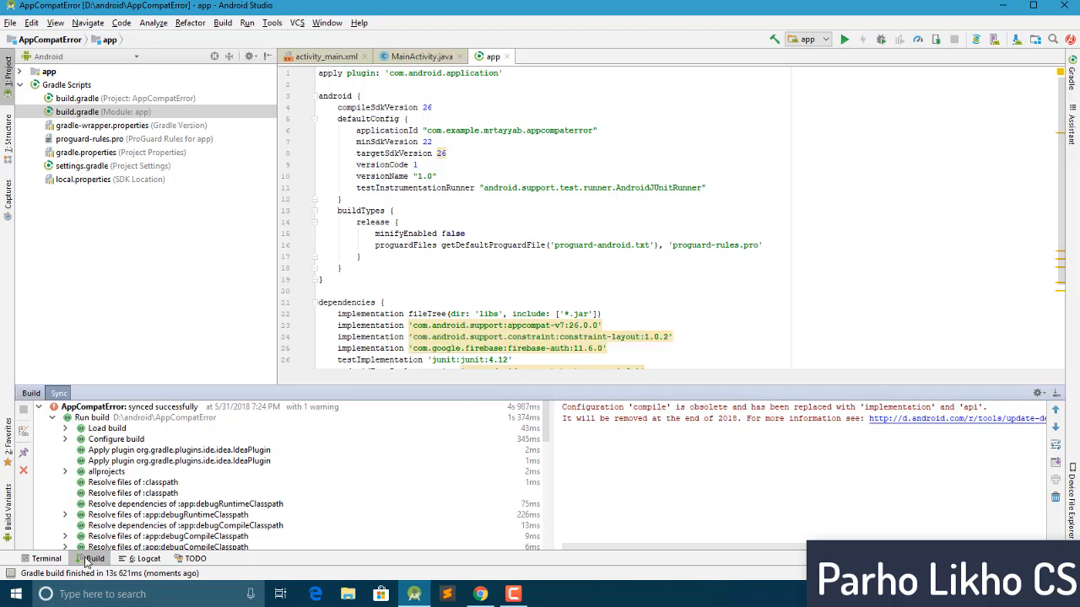
pyautogui.click(91, 558)
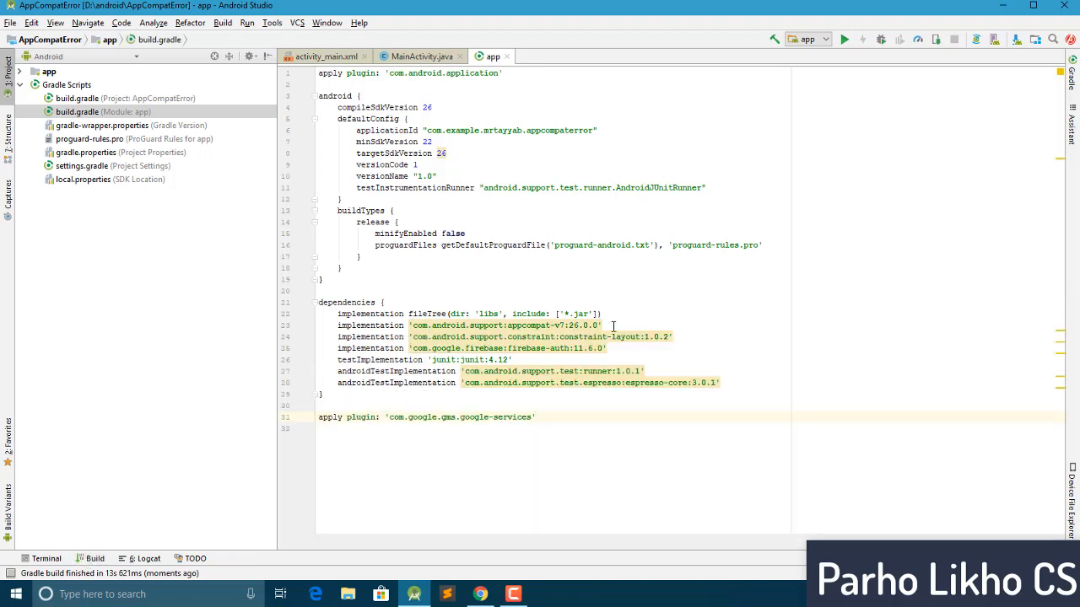
pyautogui.moveTo(557, 325)
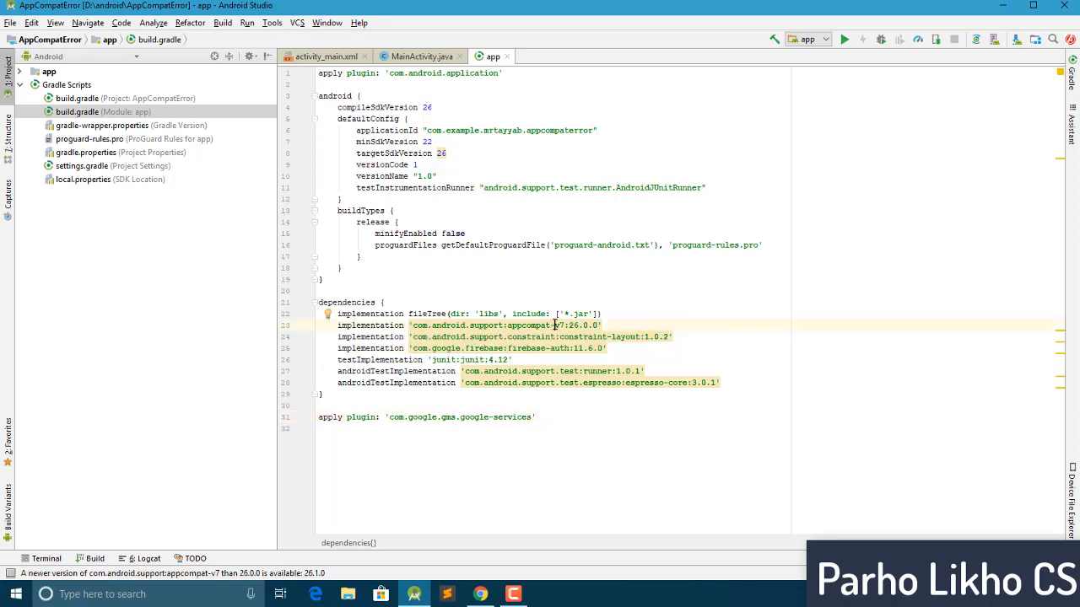
# - Apply the quick-fix upgrading appcompat-v7 to 26.1.0 and sync the project again
pyautogui.click(327, 314)
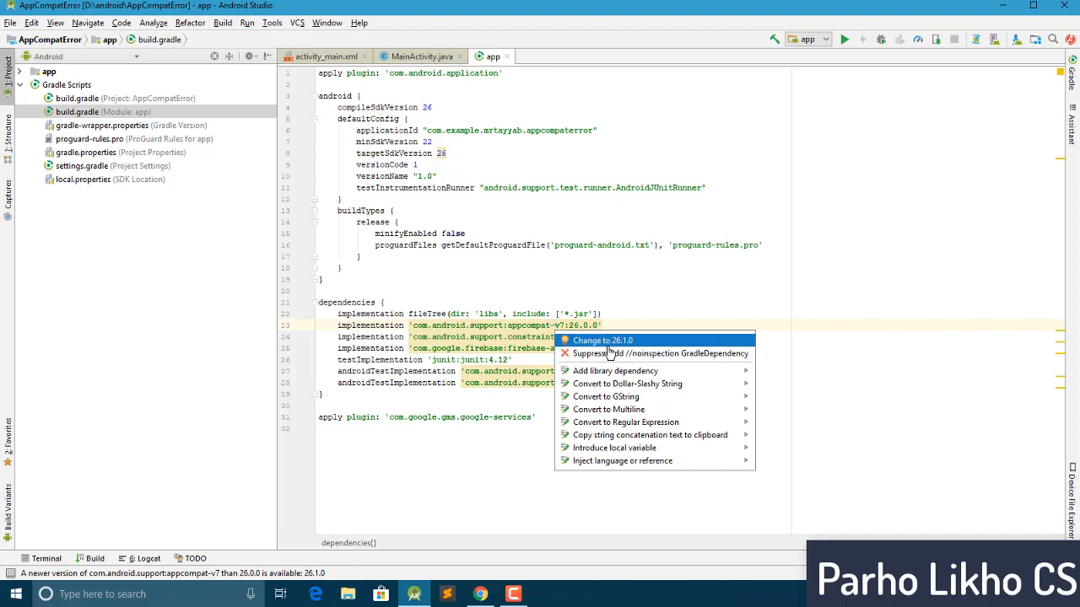
pyautogui.moveTo(629, 351)
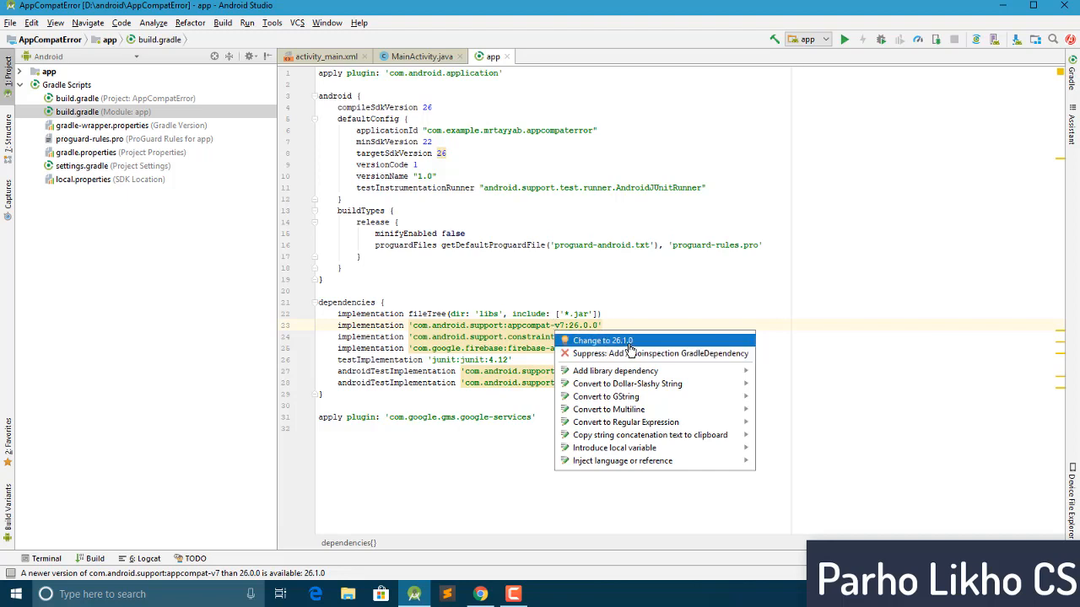
pyautogui.click(603, 340)
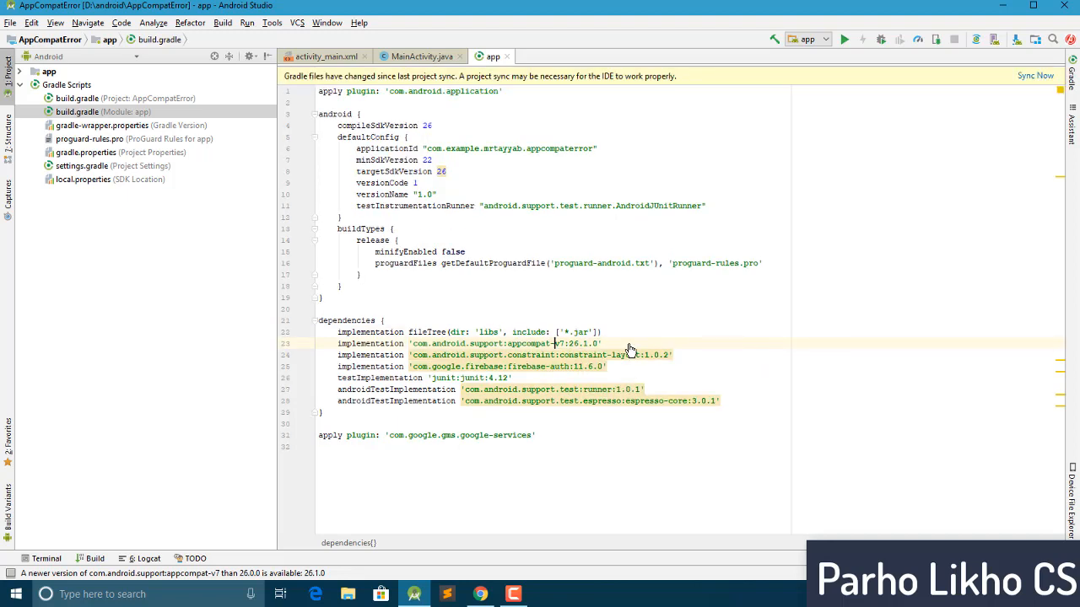
pyautogui.click(1035, 75)
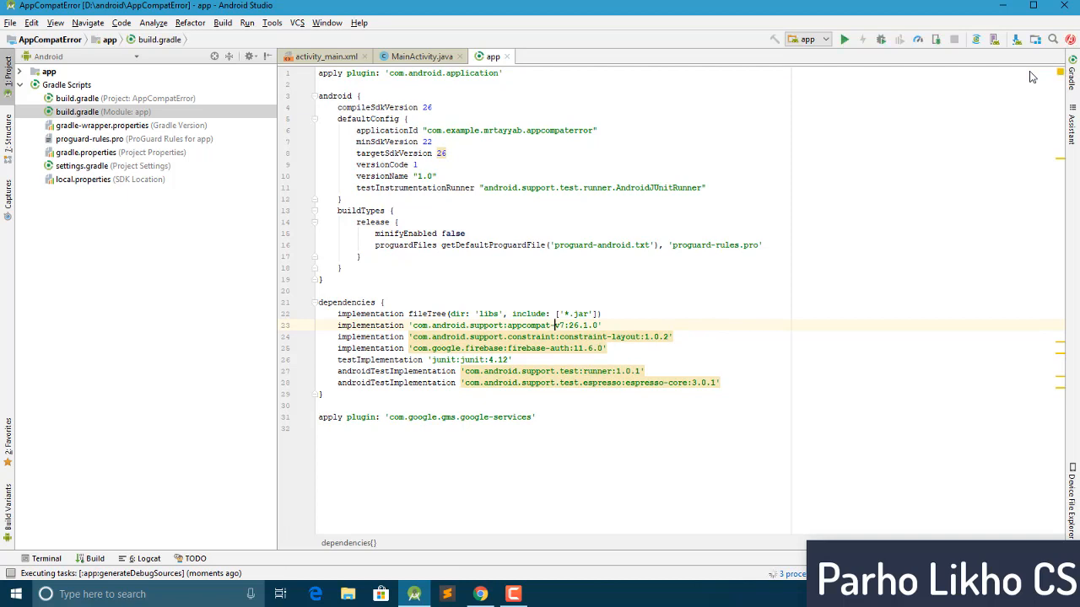
# - Hide the Build panel once the appcompat-v7 26.1.0 sync has finished
pyautogui.click(95, 559)
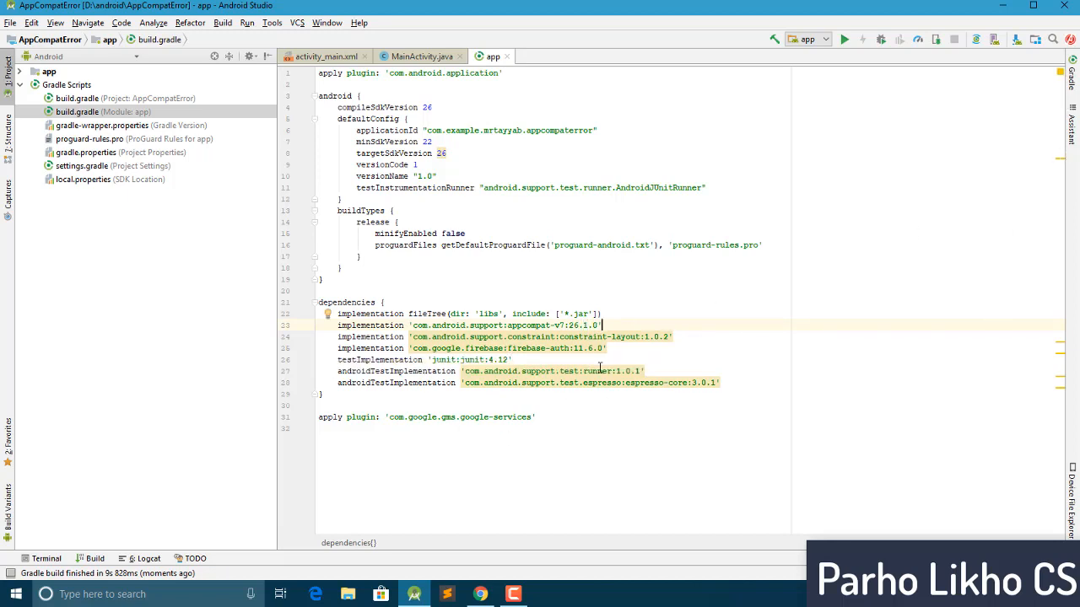
pyautogui.moveTo(417, 294)
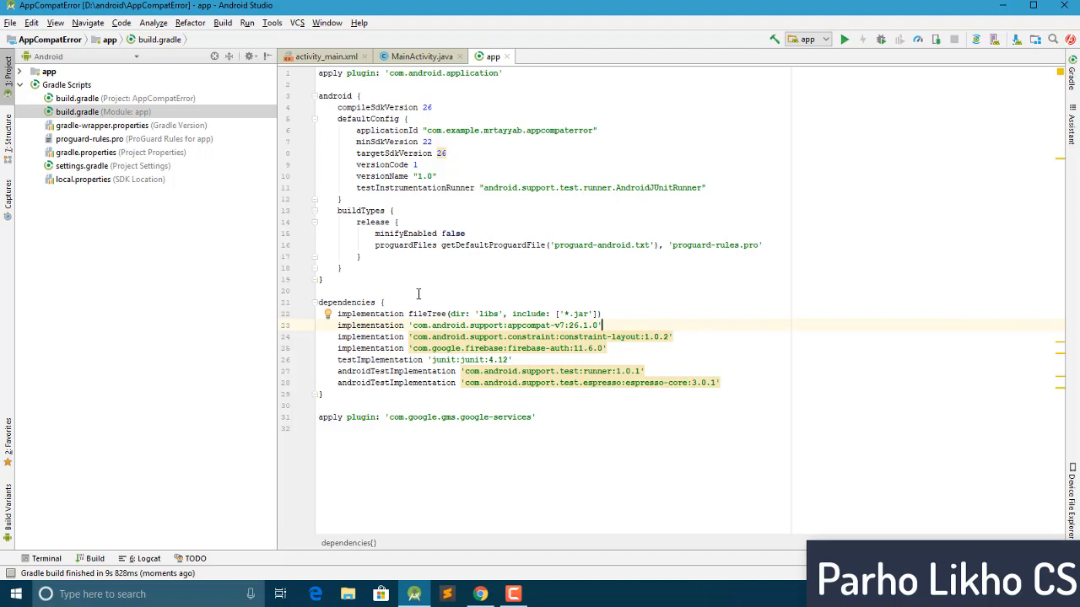
pyautogui.moveTo(369, 529)
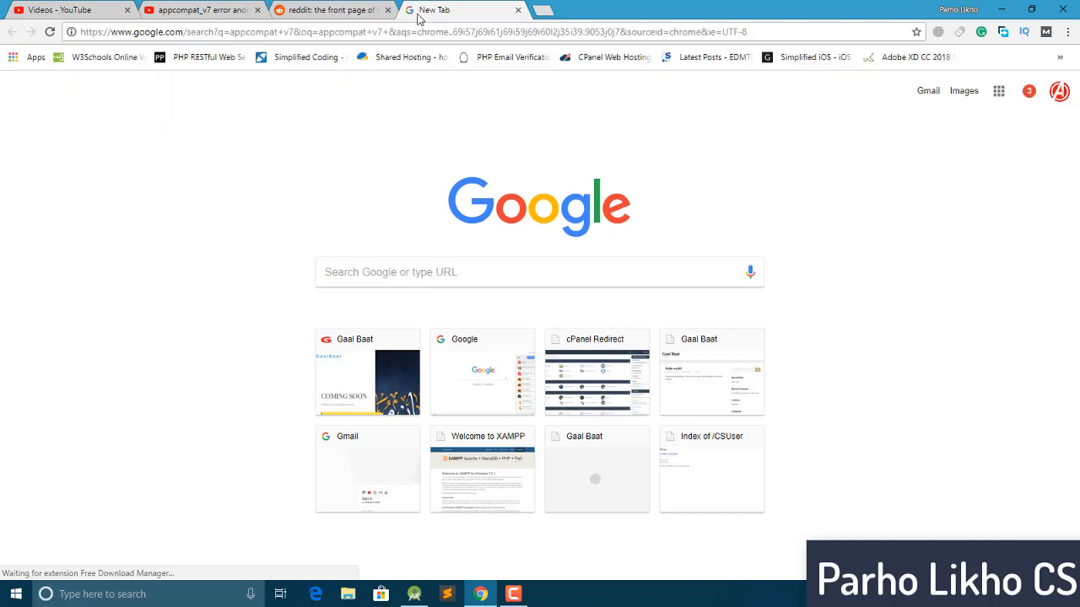
# - From the 'appcompat v7' Google results, open Support Library Packages in a new tab
pyautogui.click(456, 10)
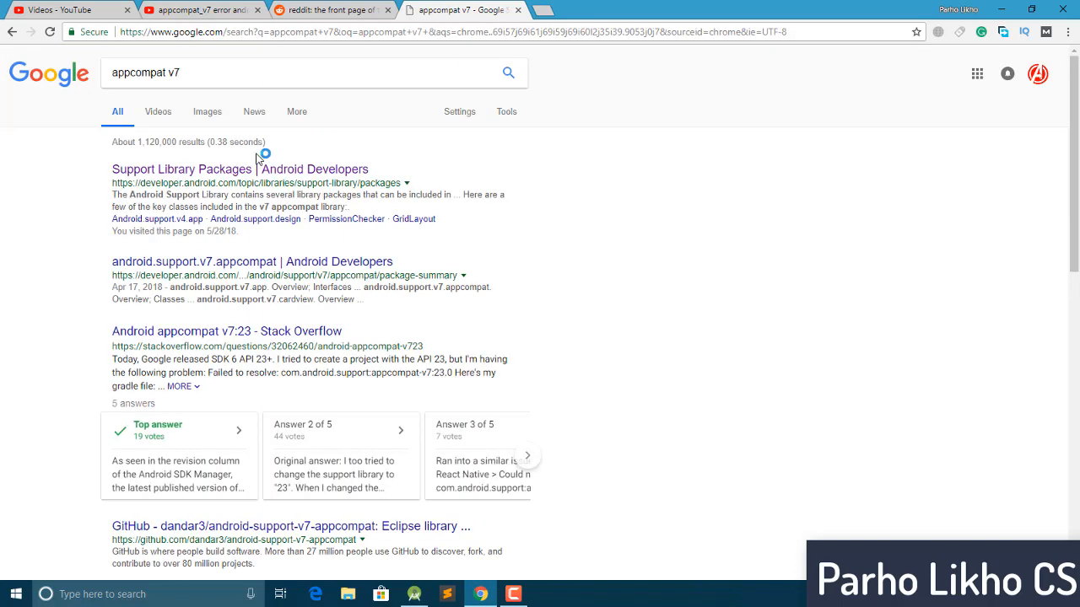
pyautogui.rightClick(238, 169)
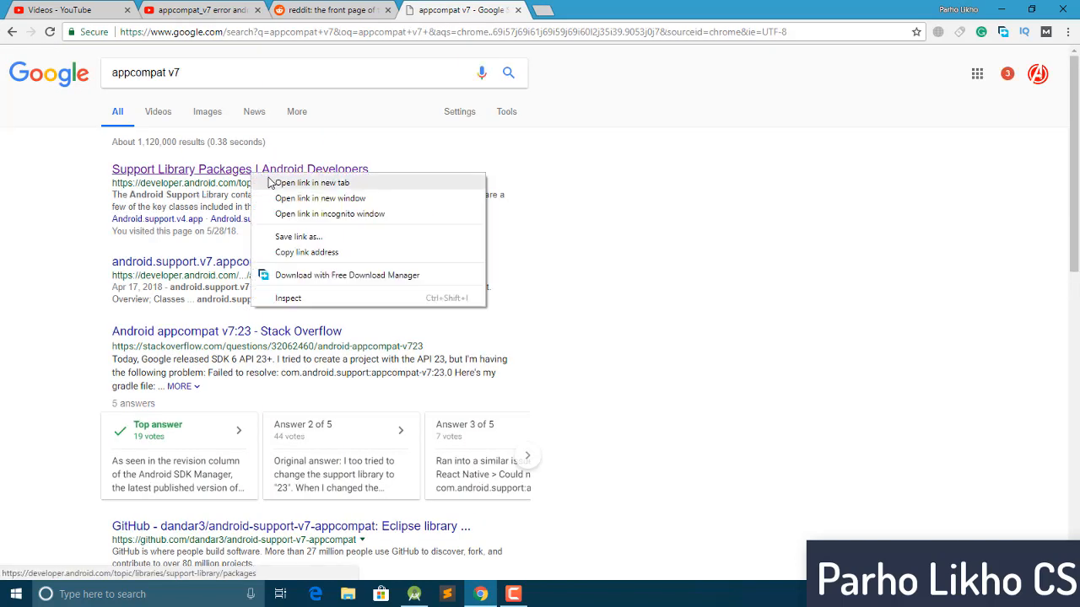
pyautogui.click(312, 183)
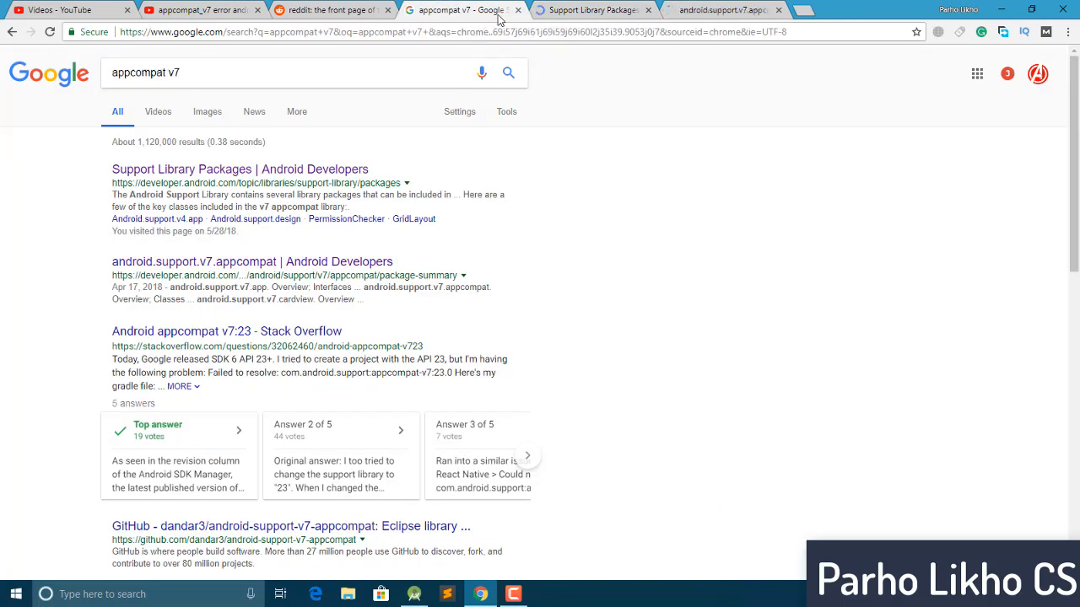
# - Scroll through the Support Library Packages page's v4, multidex and v7 sections
pyautogui.click(239, 169)
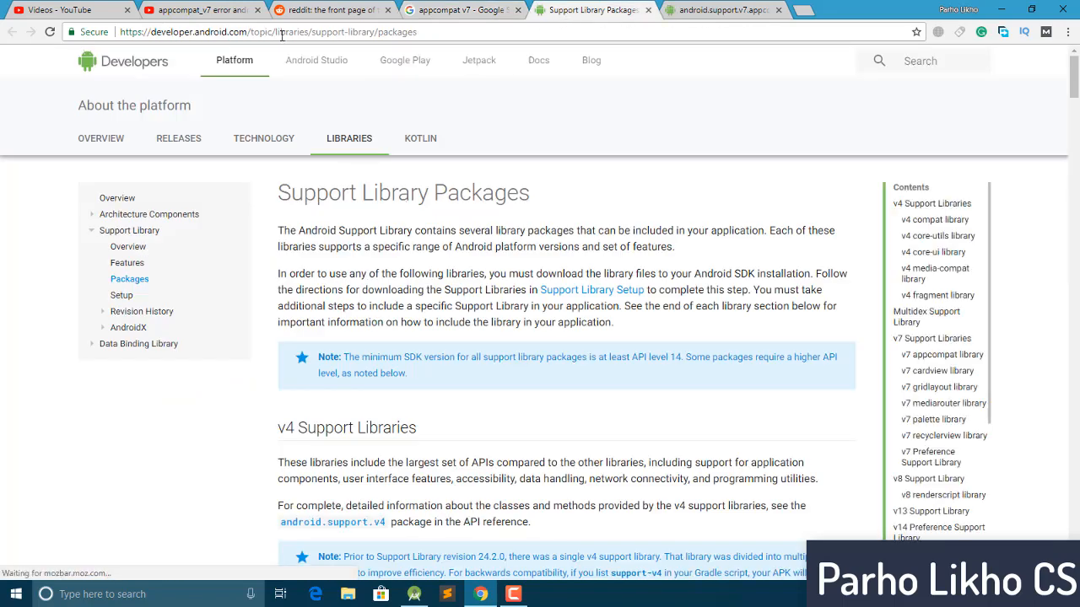
pyautogui.click(267, 32)
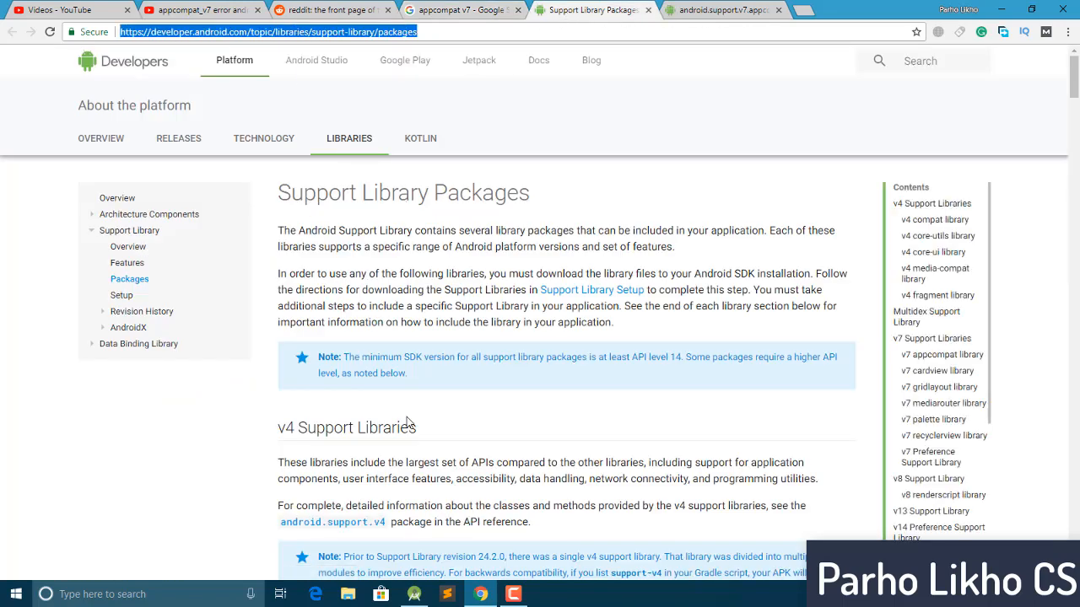
pyautogui.scroll(-3)
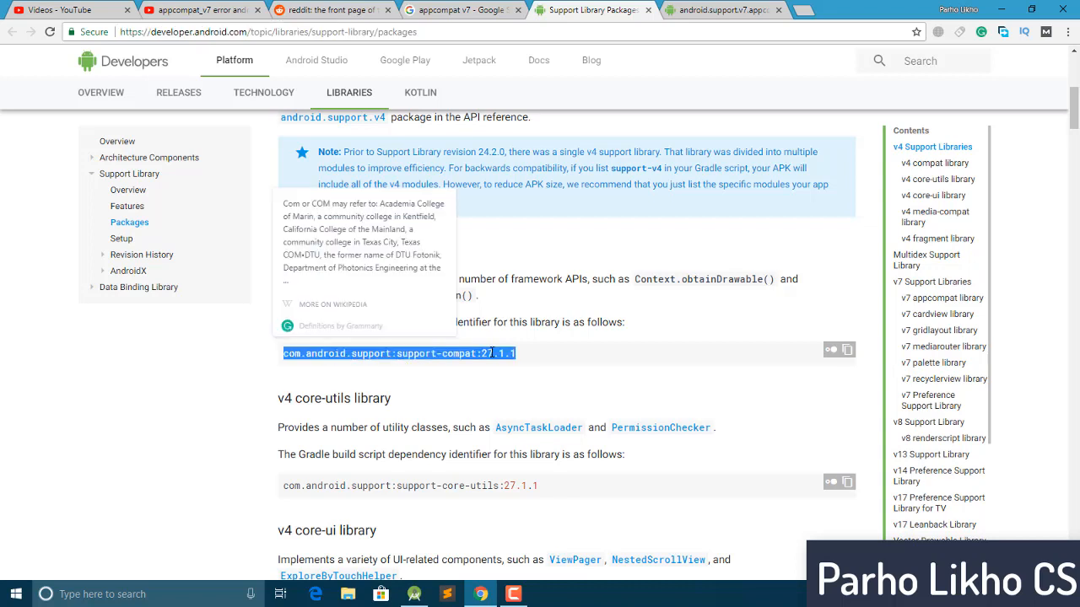
pyautogui.click(414, 371)
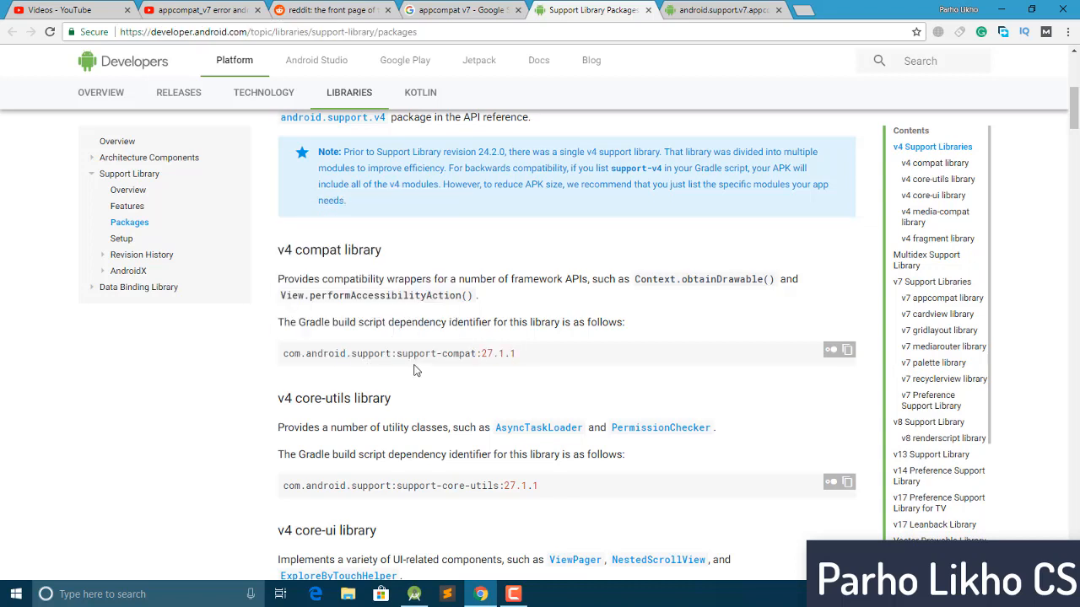
pyautogui.scroll(3)
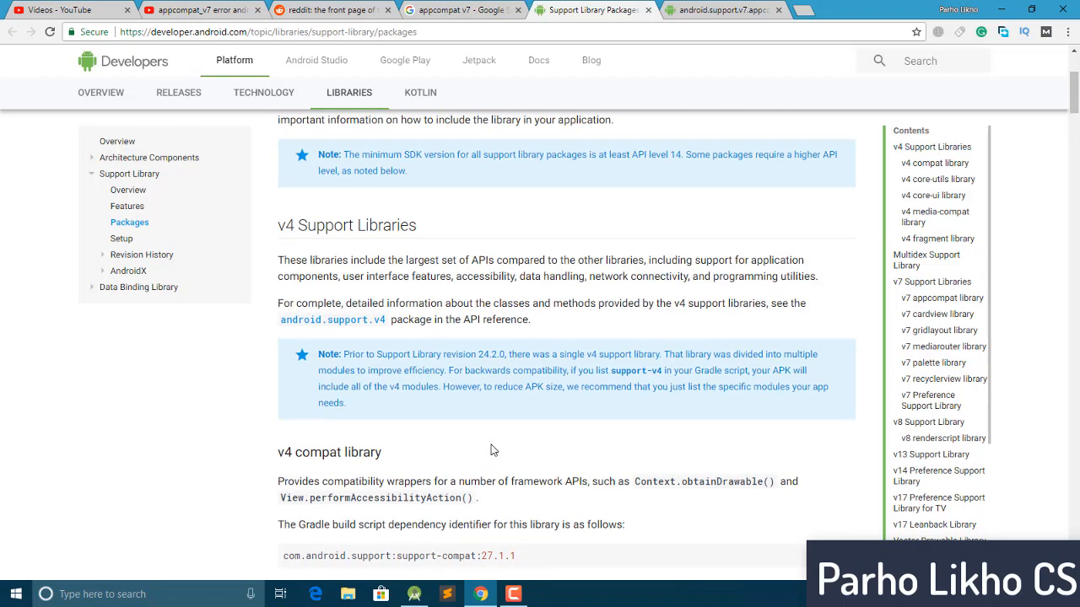
pyautogui.scroll(-3)
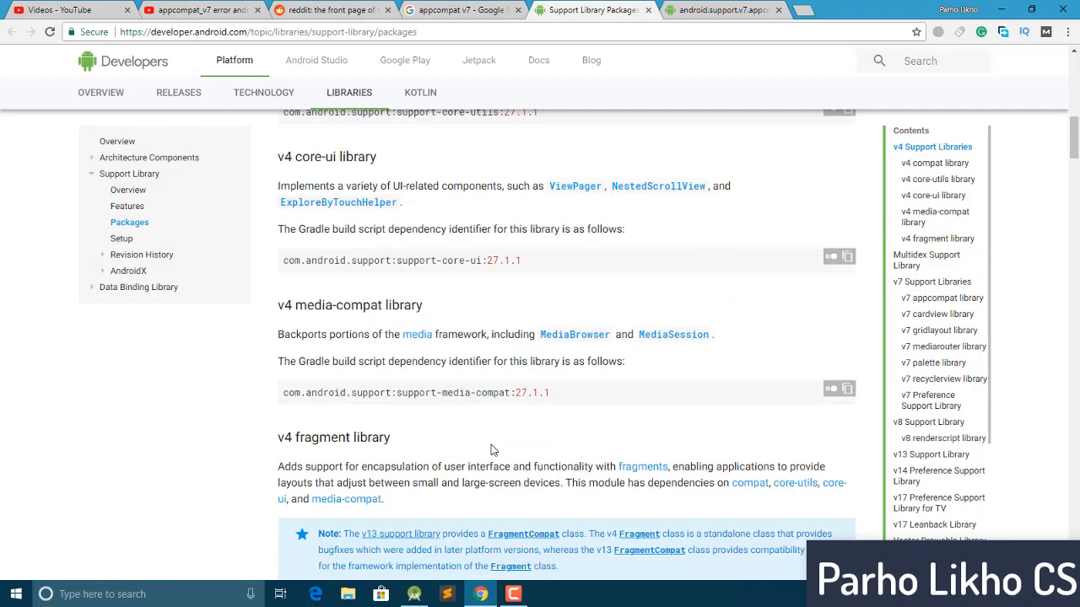
pyautogui.scroll(-3)
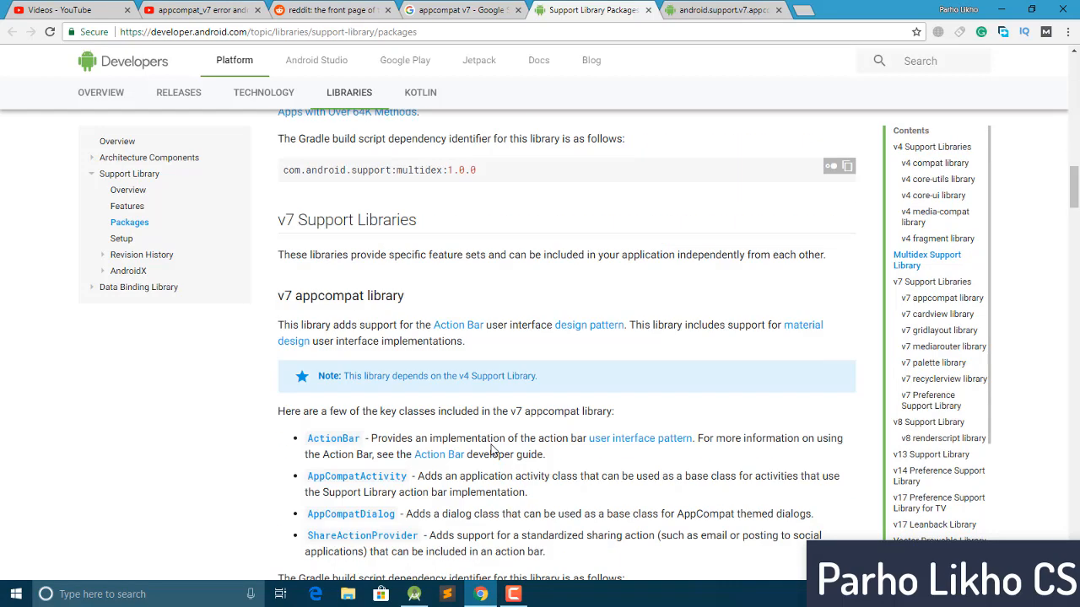
pyautogui.scroll(-3)
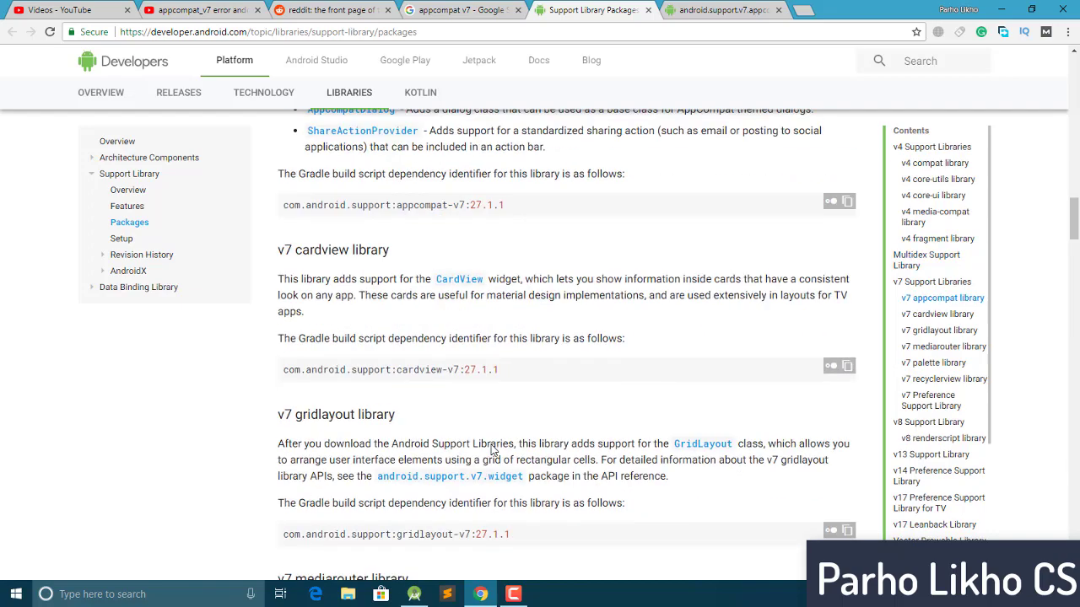
pyautogui.scroll(-3)
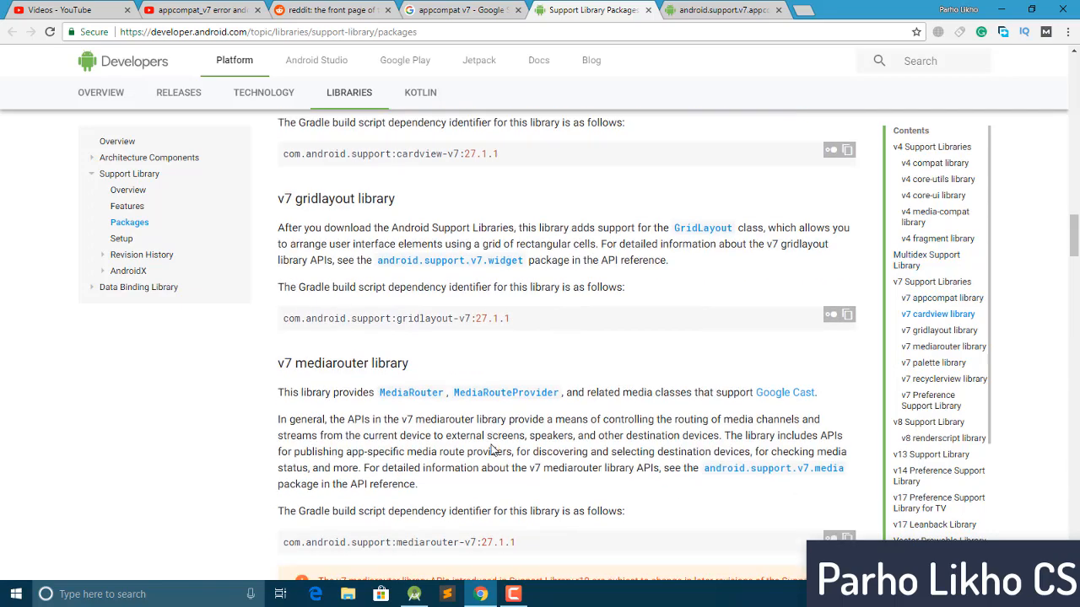
pyautogui.scroll(-3)
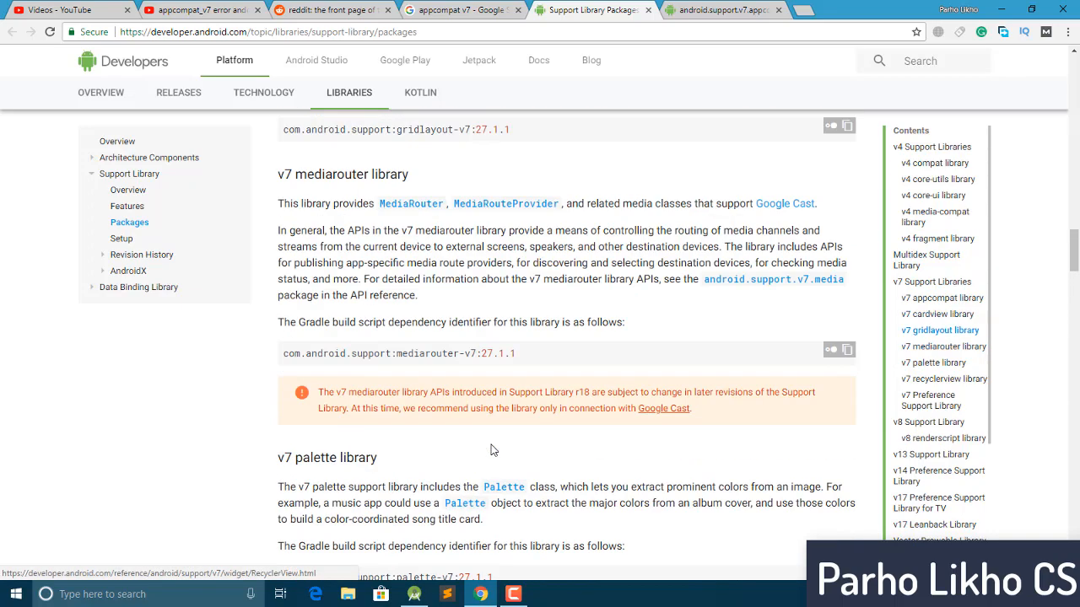
# - Scroll back up, glance at the android.support.v7.appcompat reference tab, then return
pyautogui.scroll(3)
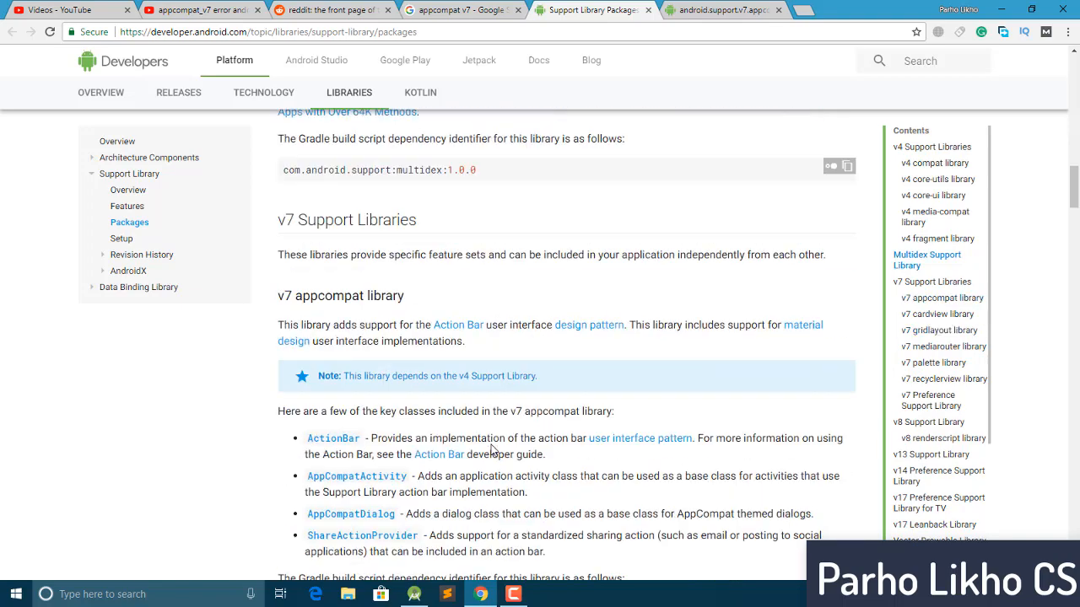
pyautogui.scroll(3)
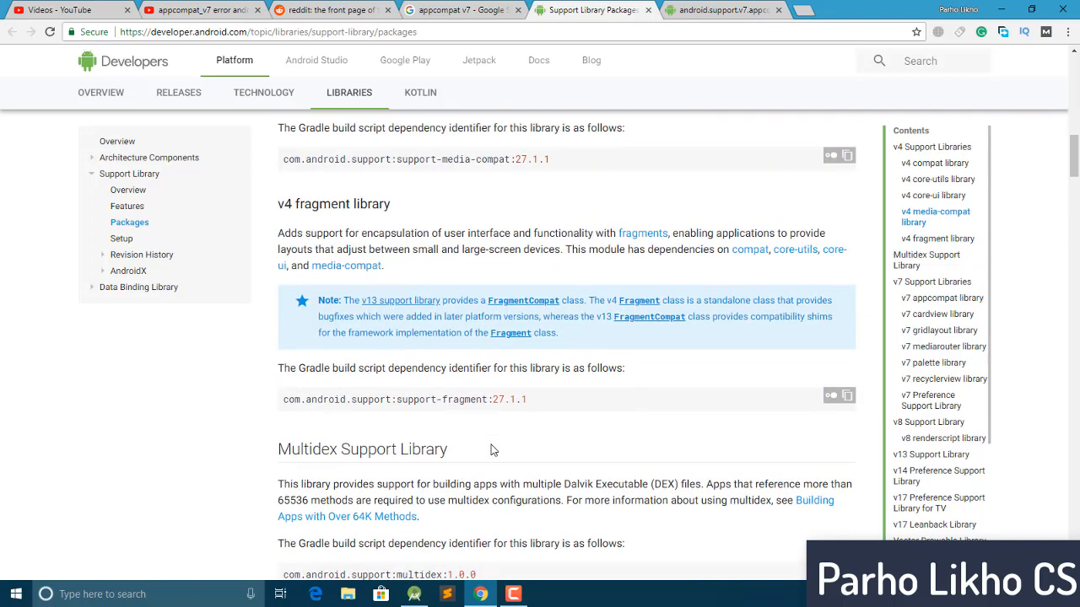
pyautogui.scroll(3)
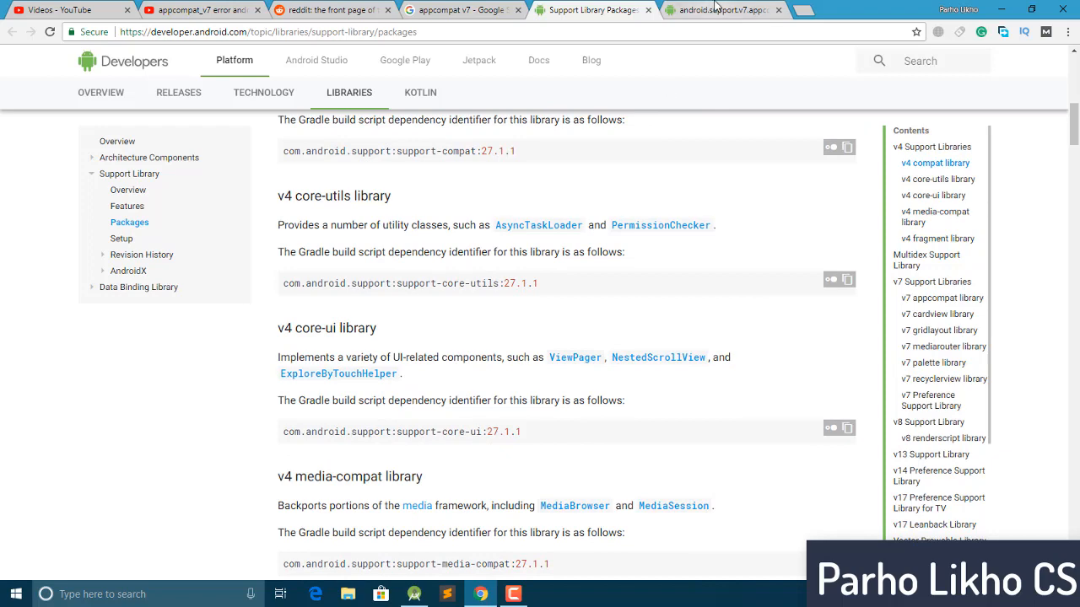
pyautogui.click(724, 9)
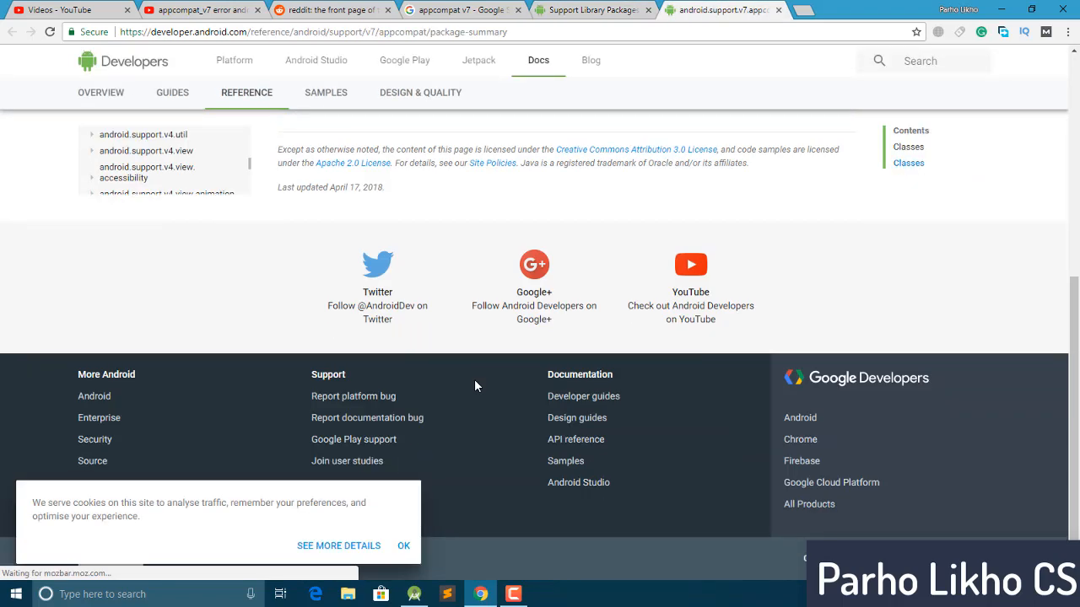
pyautogui.click(590, 9)
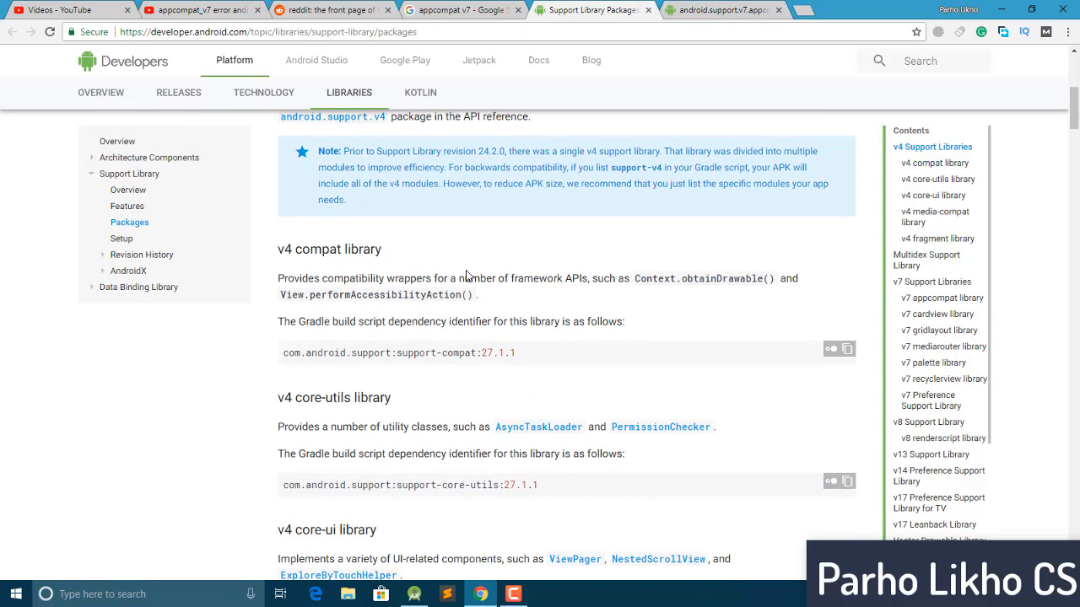
pyautogui.scroll(3)
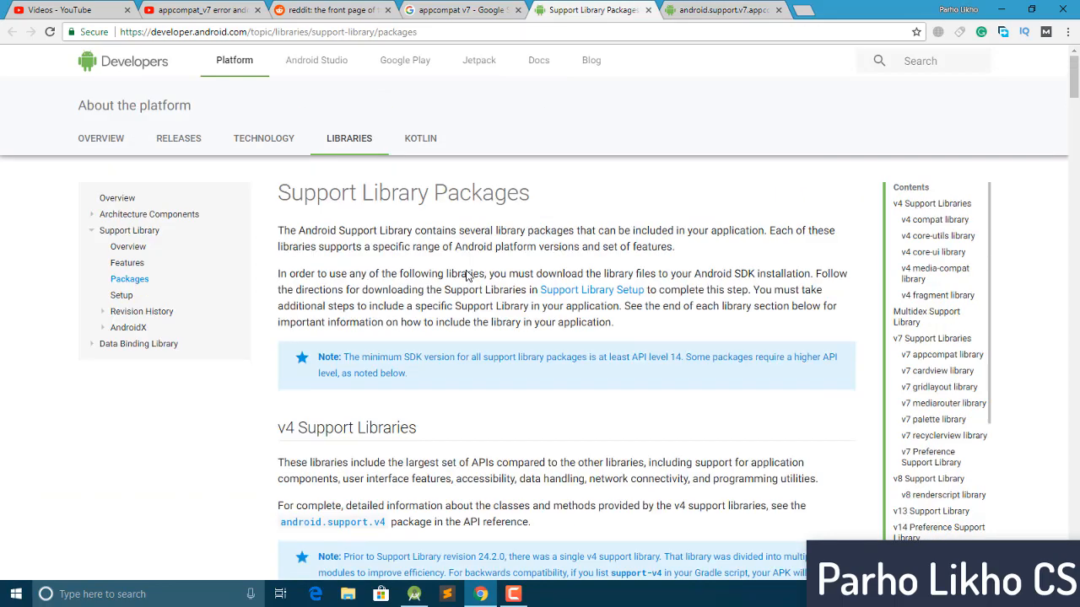
pyautogui.scroll(-3)
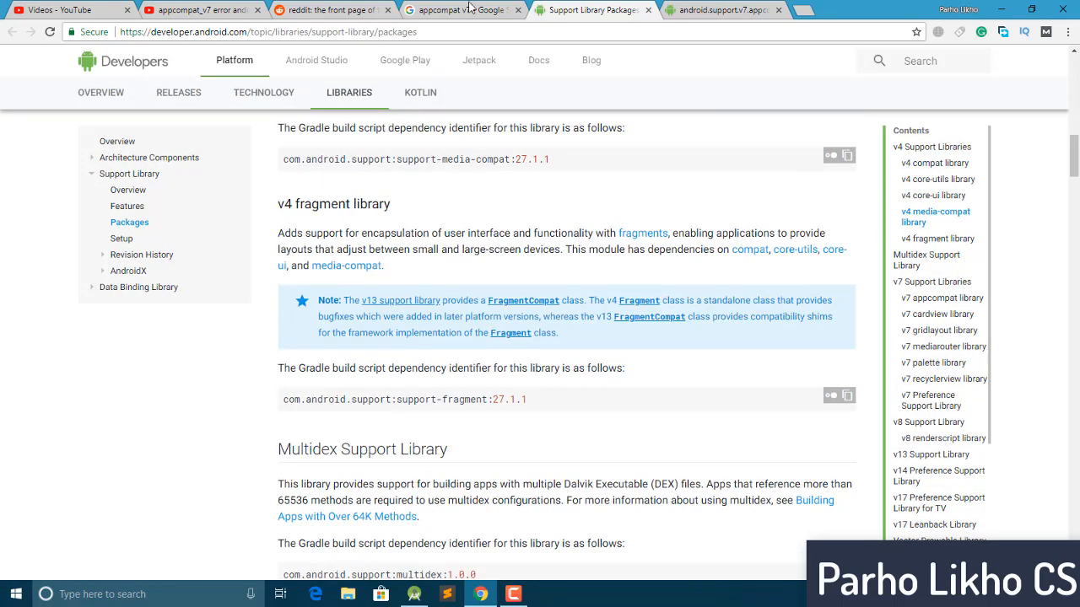
# - Change the Google query to 'appcompat v7 27.0.1' and run the search
pyautogui.click(459, 9)
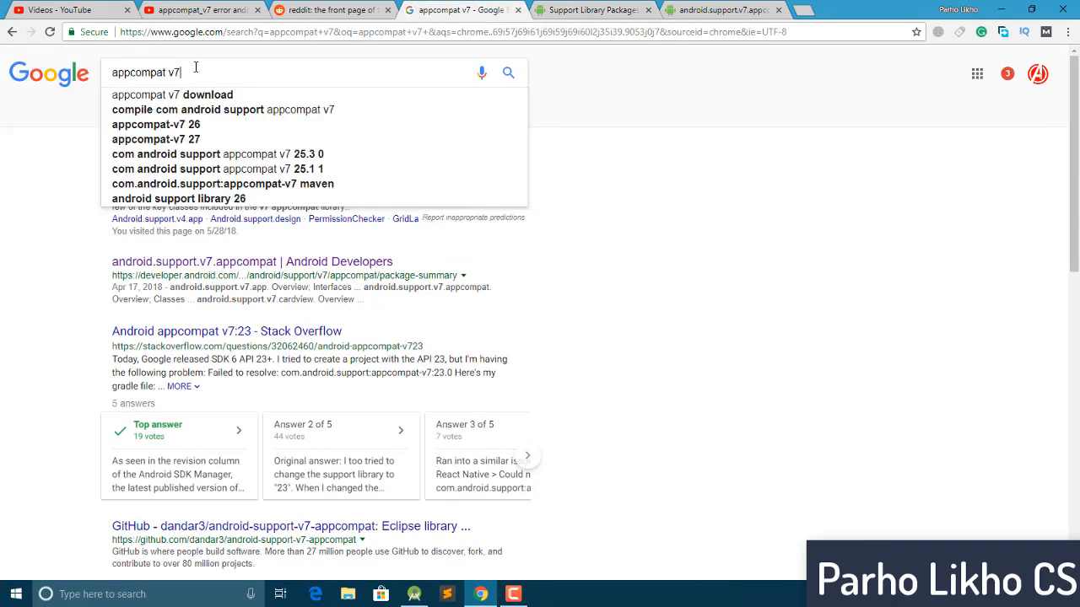
pyautogui.write('27.0.1')
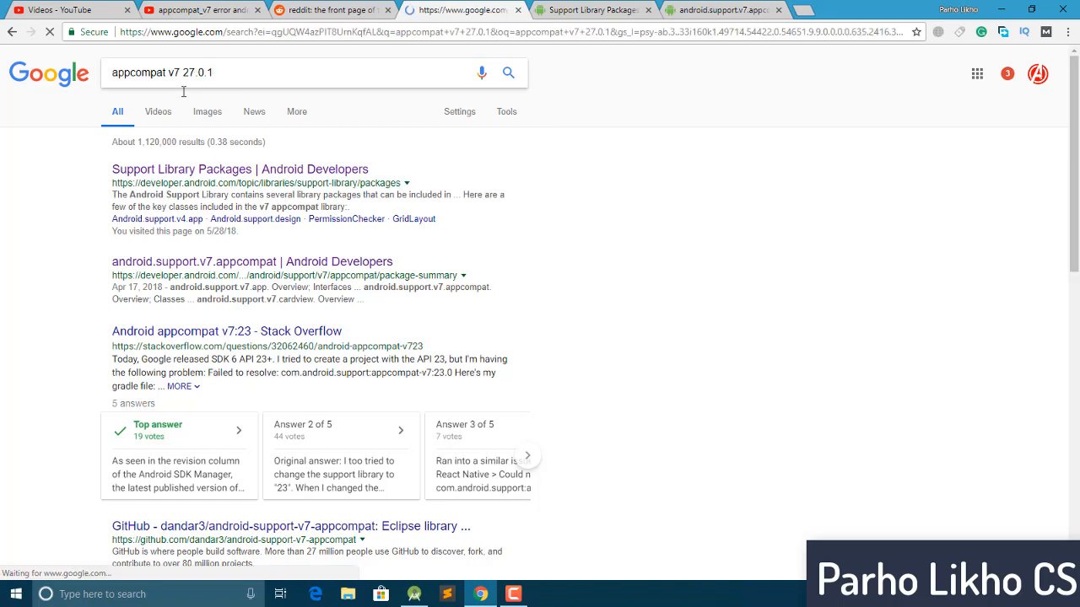
pyautogui.click(508, 72)
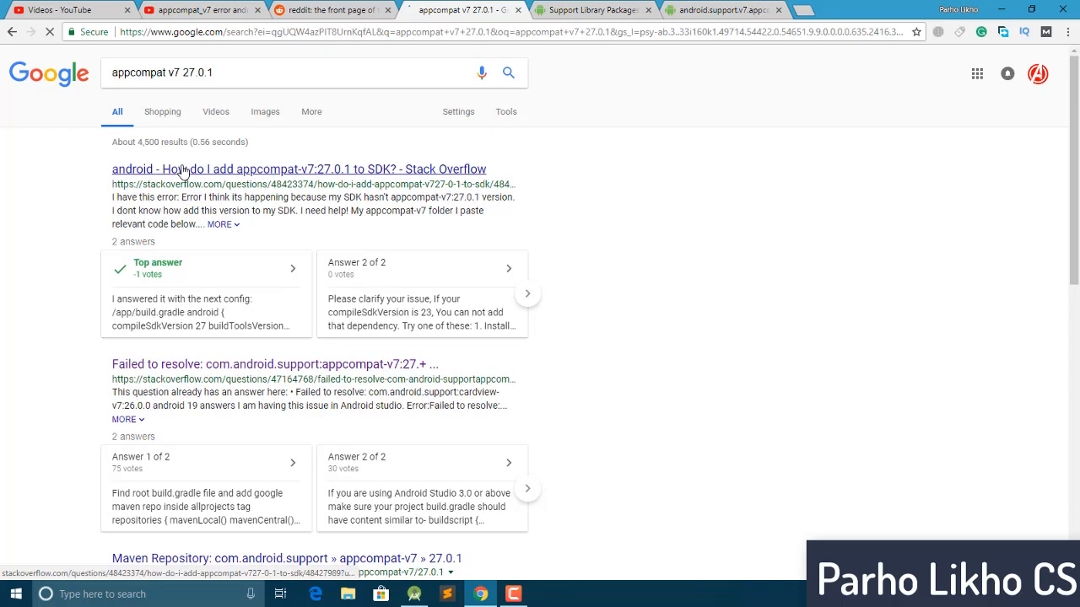
# - Open the Stack Overflow and Recent Support Library Revisions results in new tabs, viewing revisions
pyautogui.rightClick(182, 169)
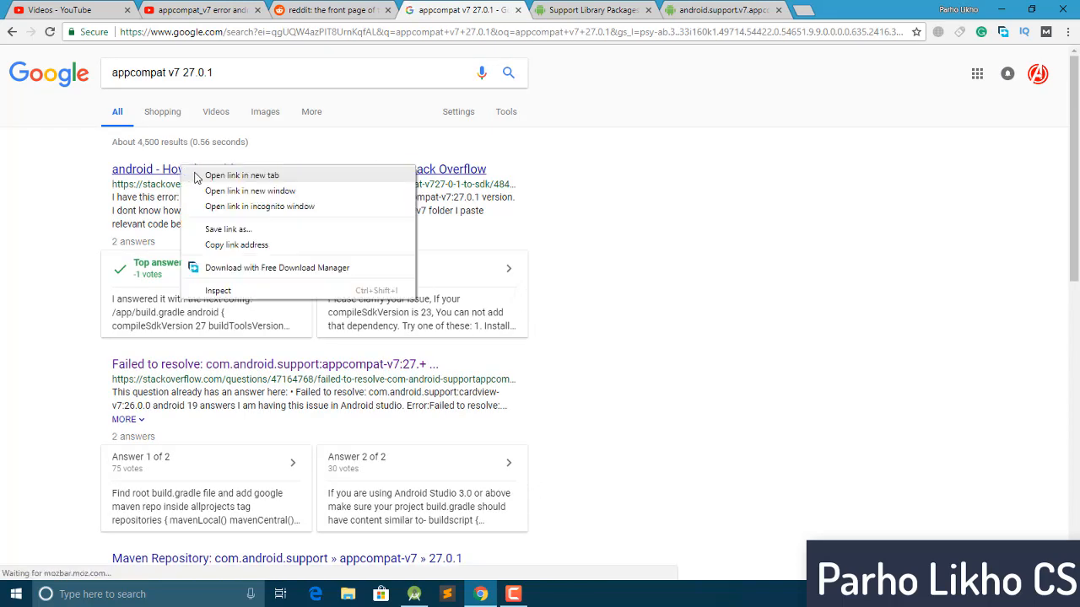
pyautogui.click(242, 175)
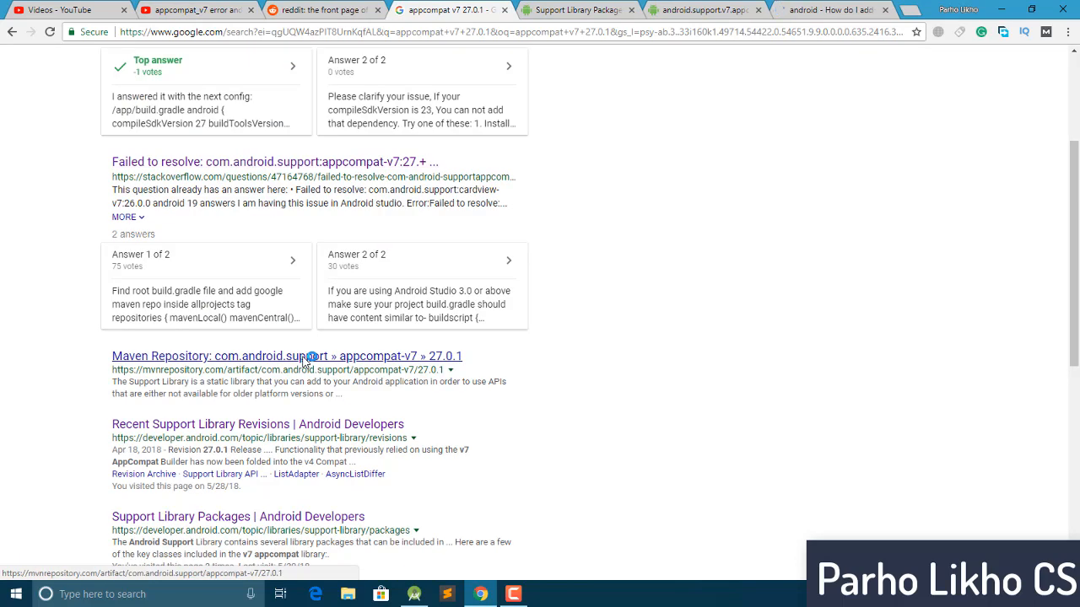
pyautogui.rightClick(203, 423)
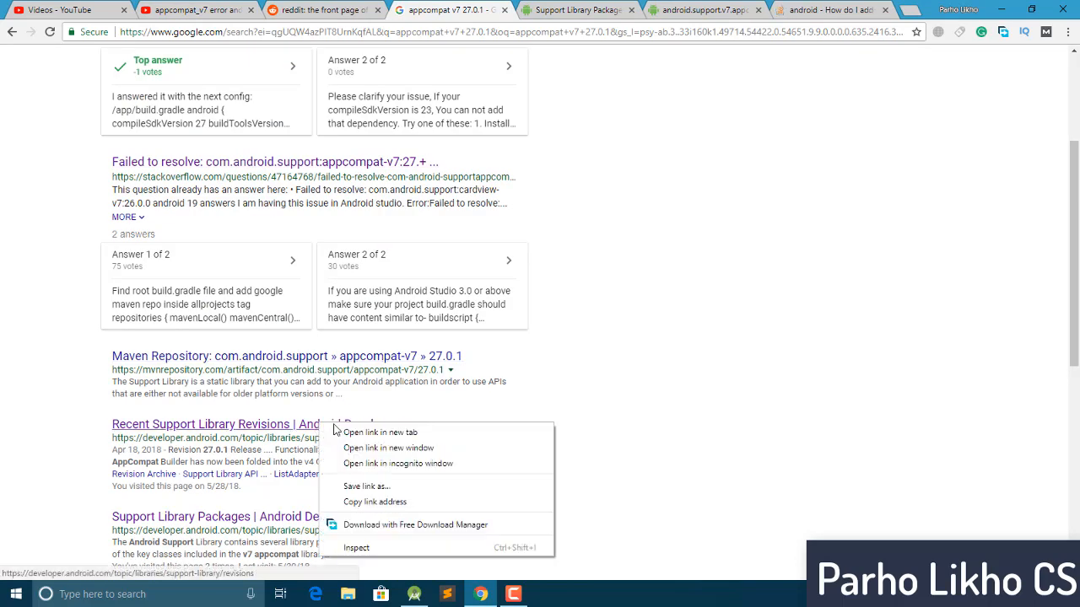
pyautogui.click(379, 432)
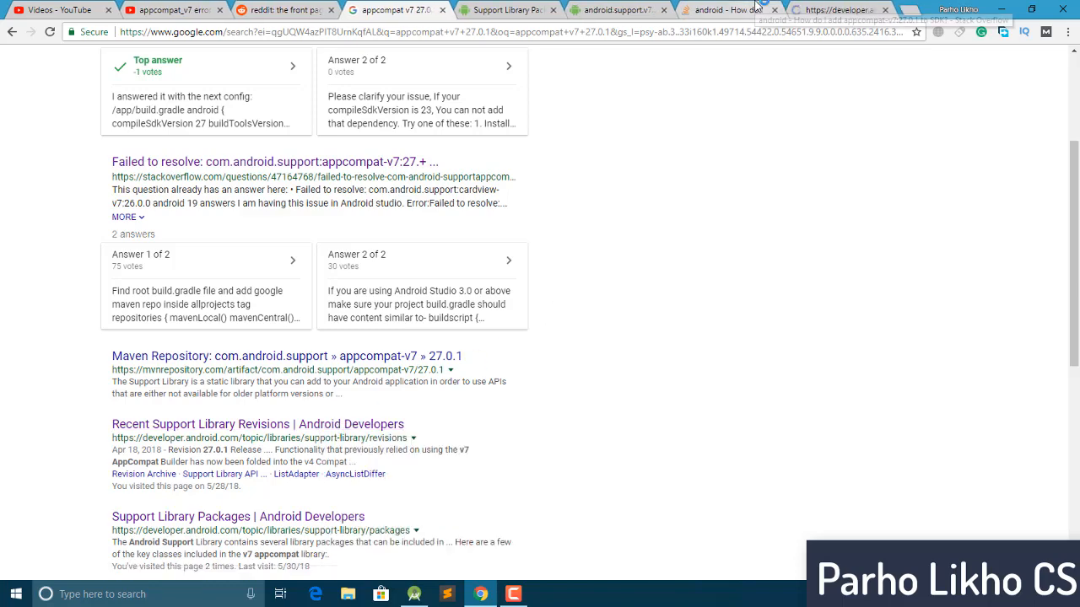
pyautogui.click(244, 424)
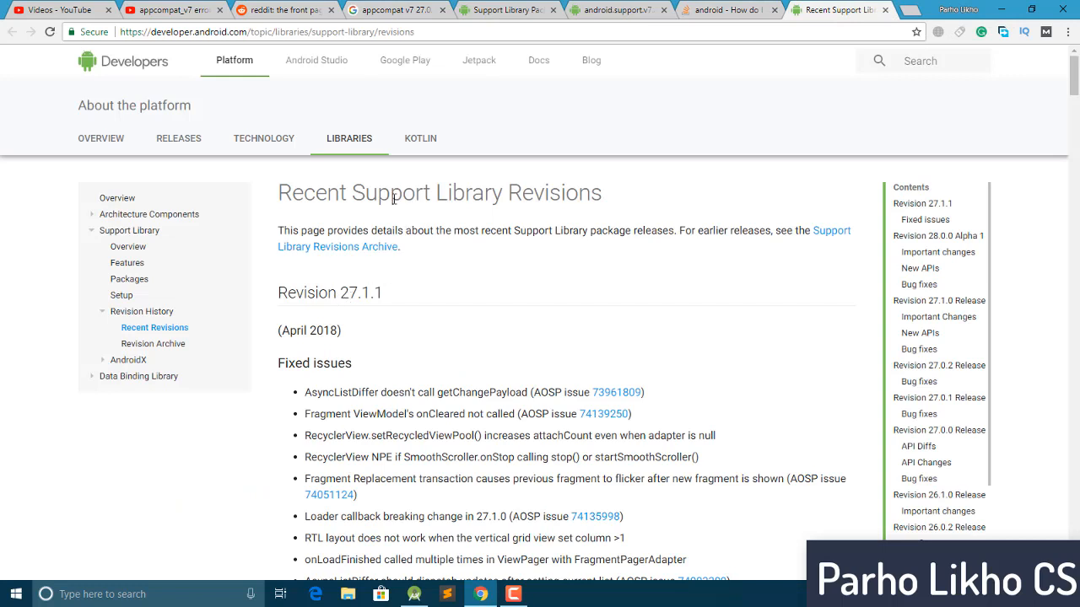
# - Read the revisions page, highlighting the introduction, the word 'Fixed' and version 28.0.0
pyautogui.moveTo(278, 192); pyautogui.dragTo(624, 231)
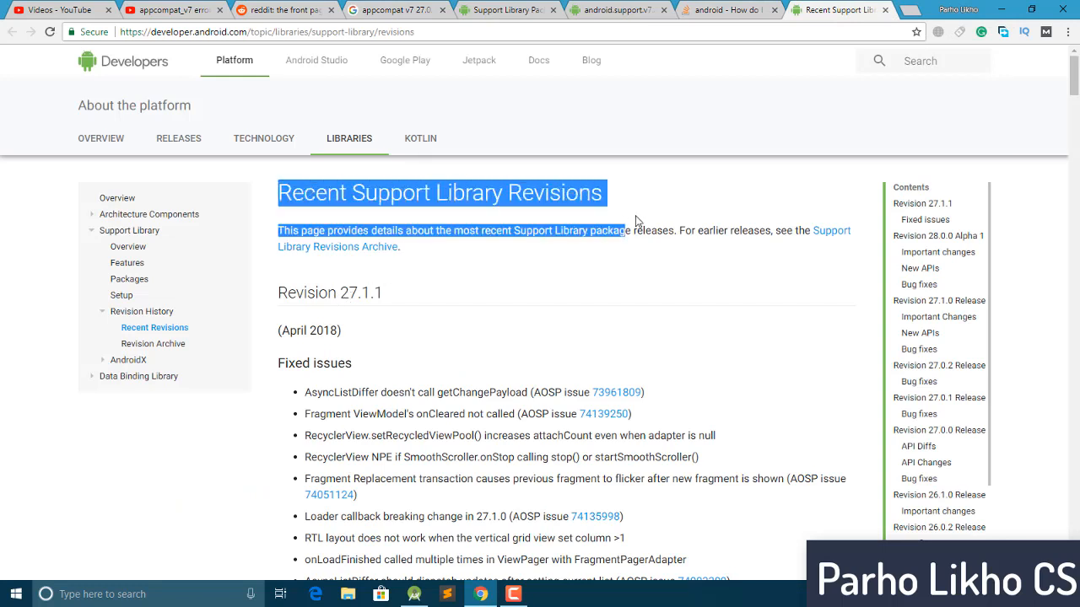
pyautogui.click(251, 287)
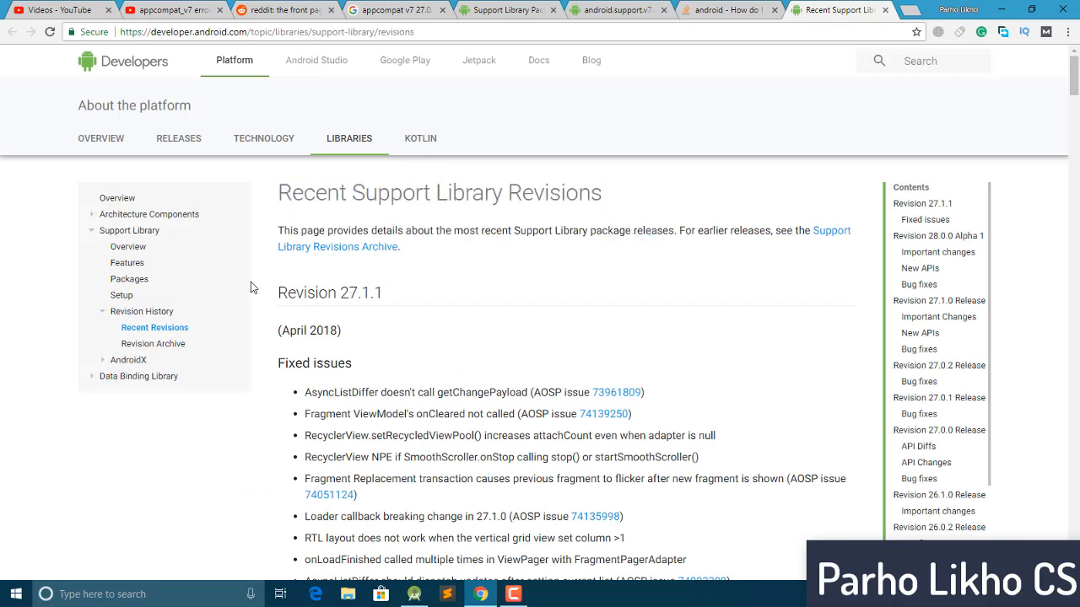
pyautogui.moveTo(274, 295)
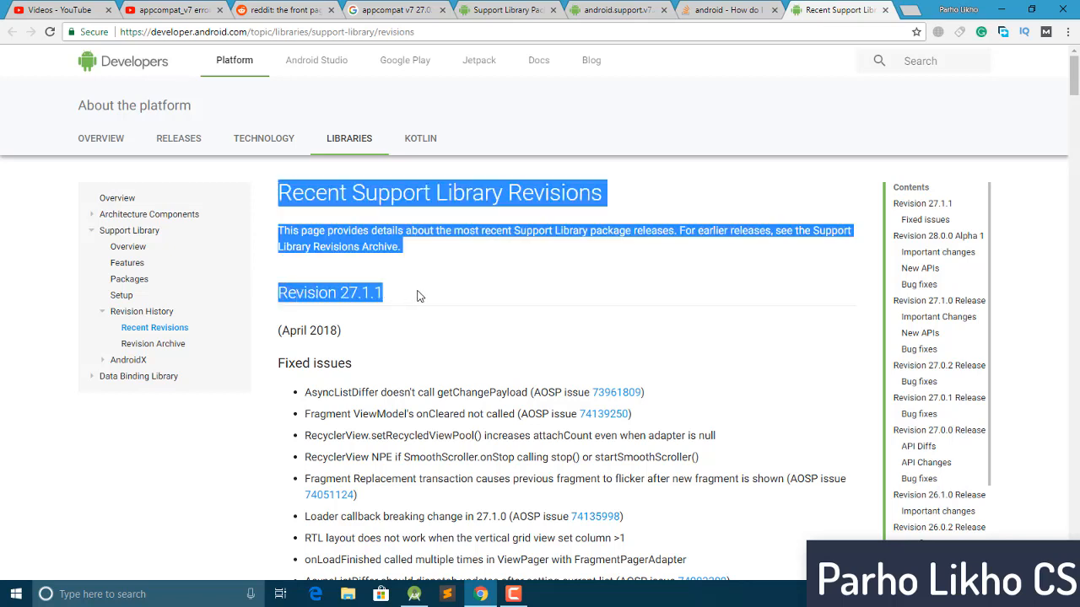
pyautogui.click(300, 330)
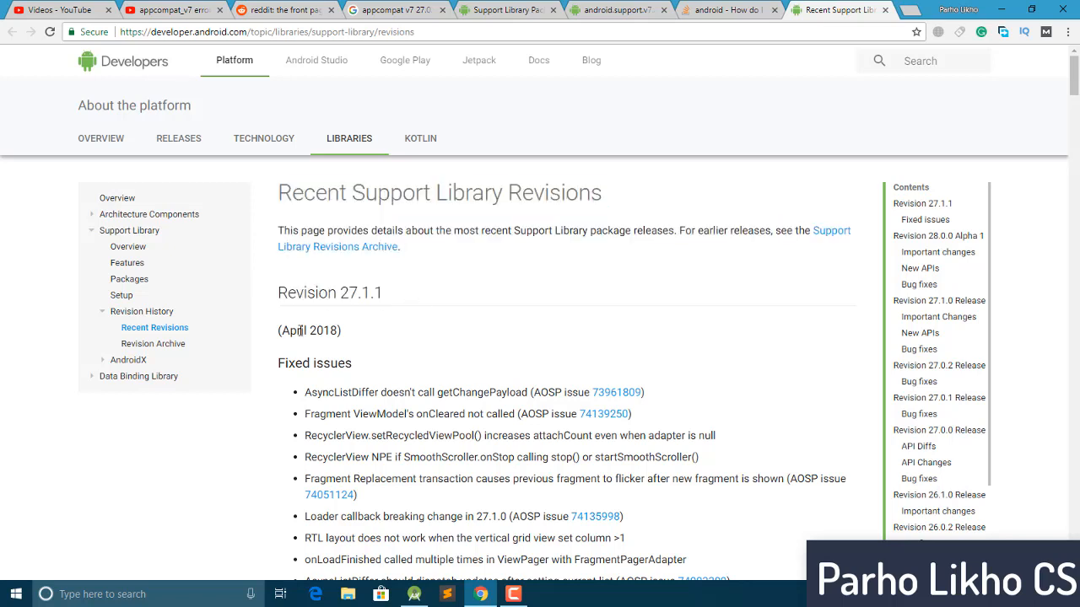
pyautogui.doubleClick(294, 329)
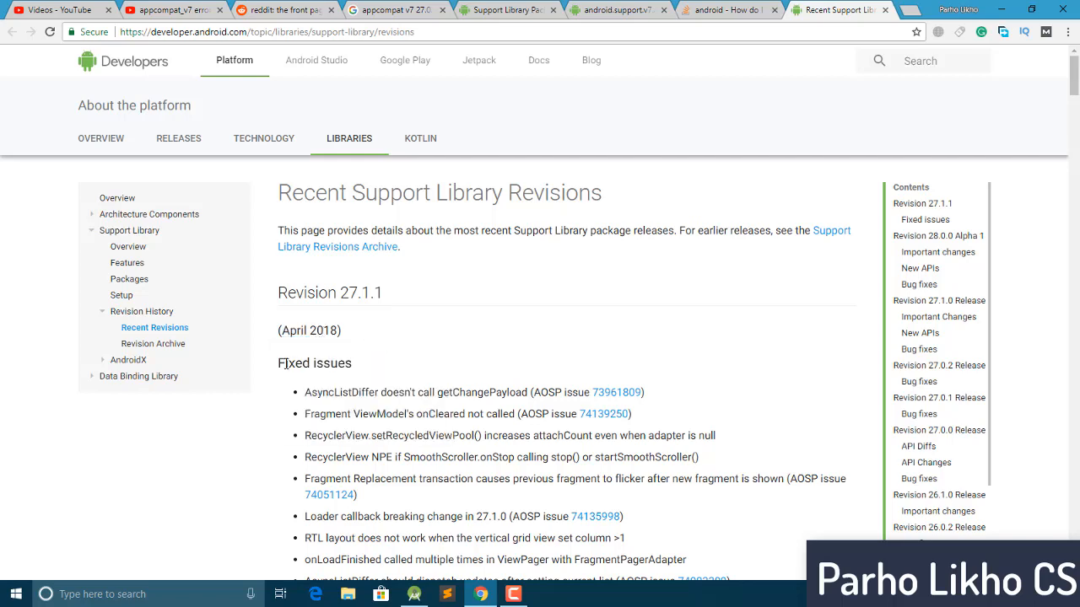
pyautogui.scroll(-3)
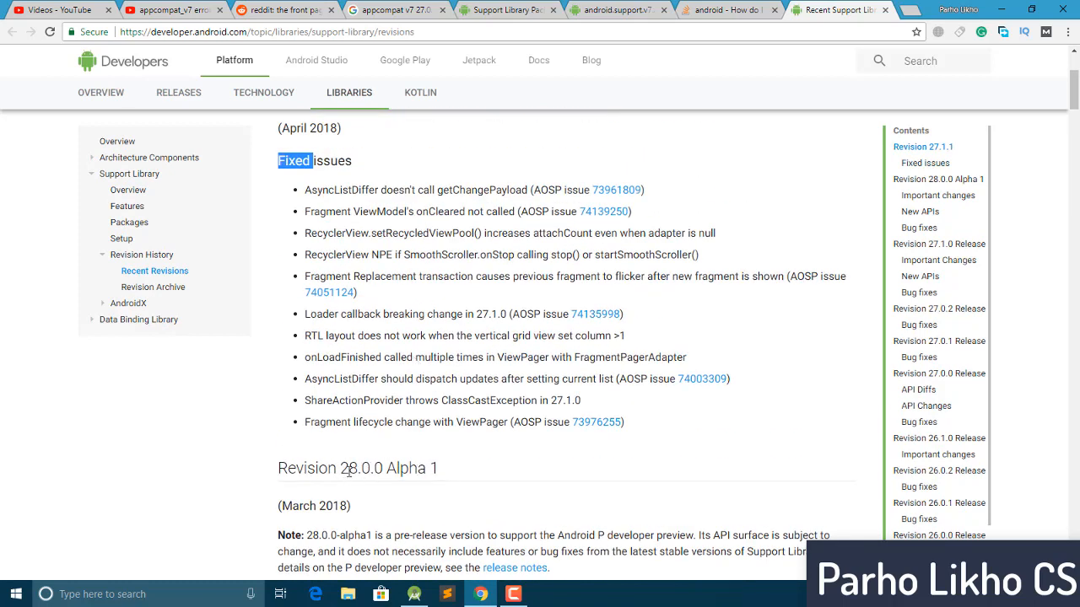
pyautogui.doubleClick(361, 468)
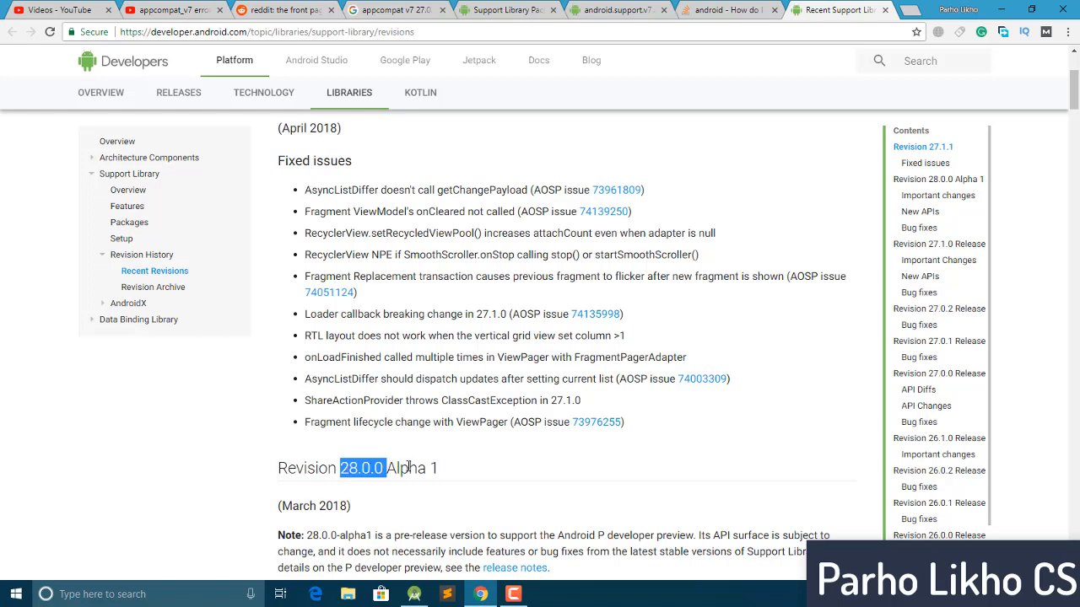
# - Scroll through the 27.x release notes, then return to build.gradle in Android Studio
pyautogui.scroll(-3)
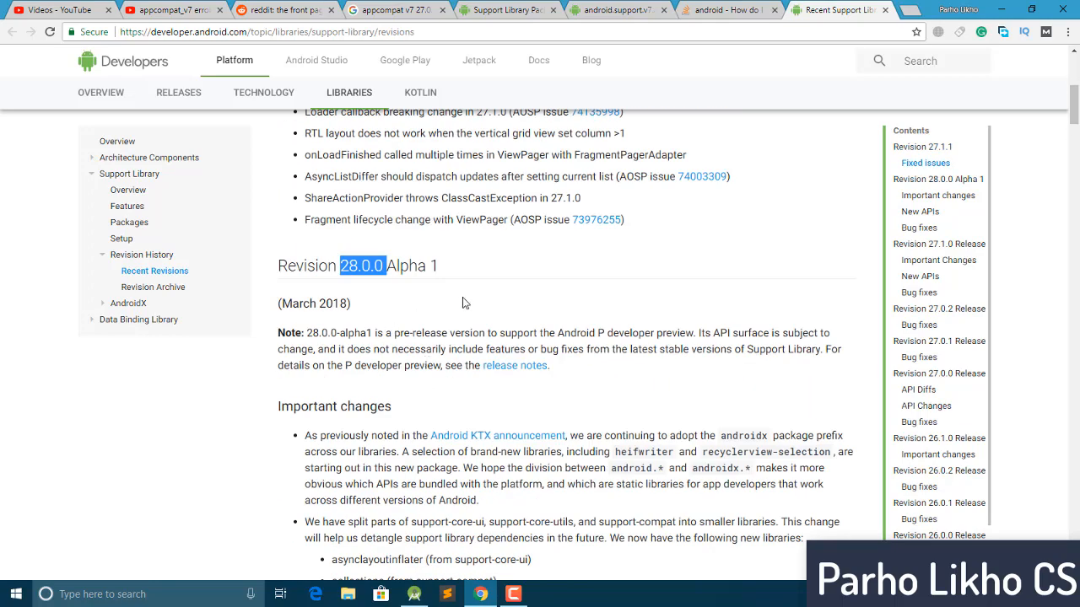
pyautogui.scroll(3)
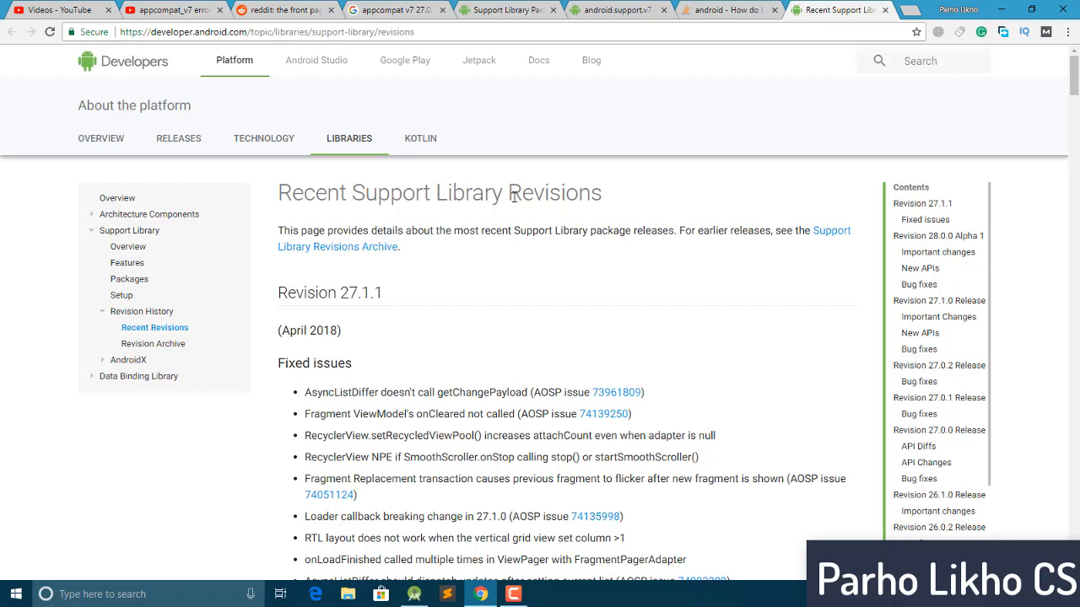
pyautogui.moveTo(333, 294)
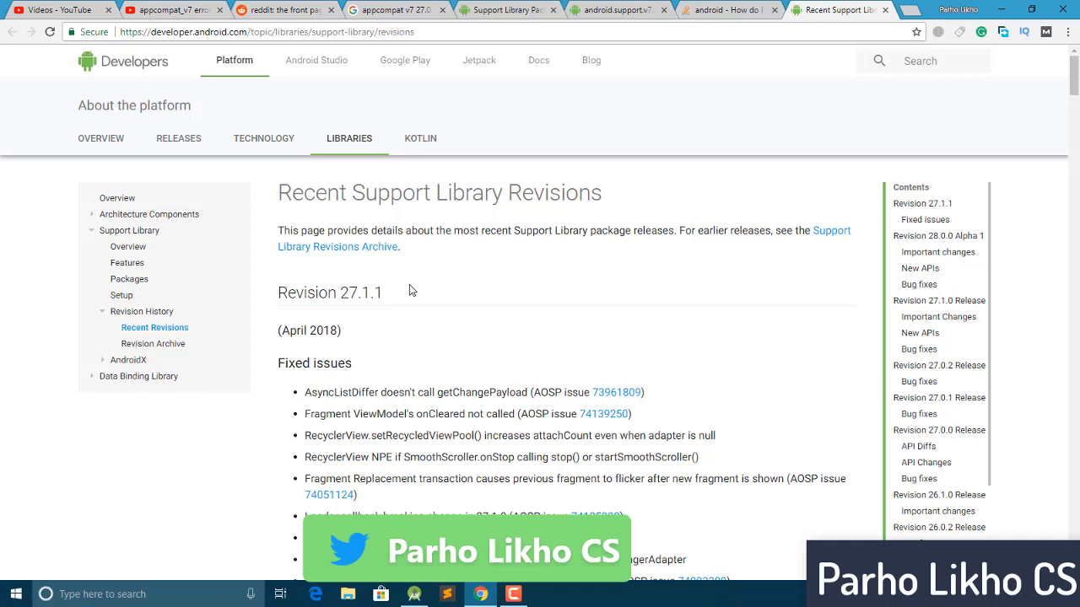
pyautogui.scroll(-3)
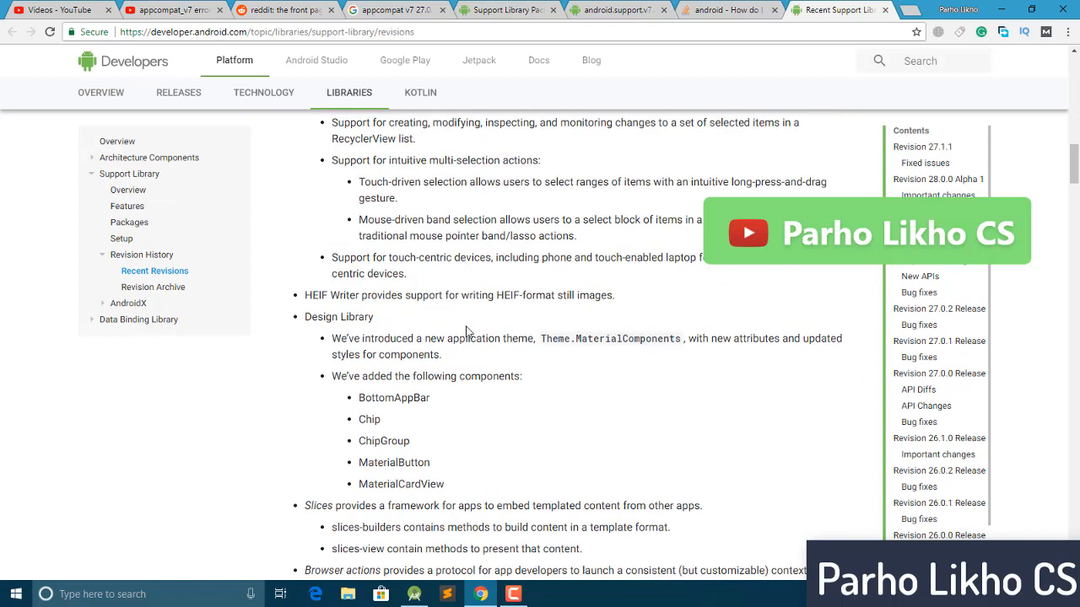
pyautogui.scroll(-3)
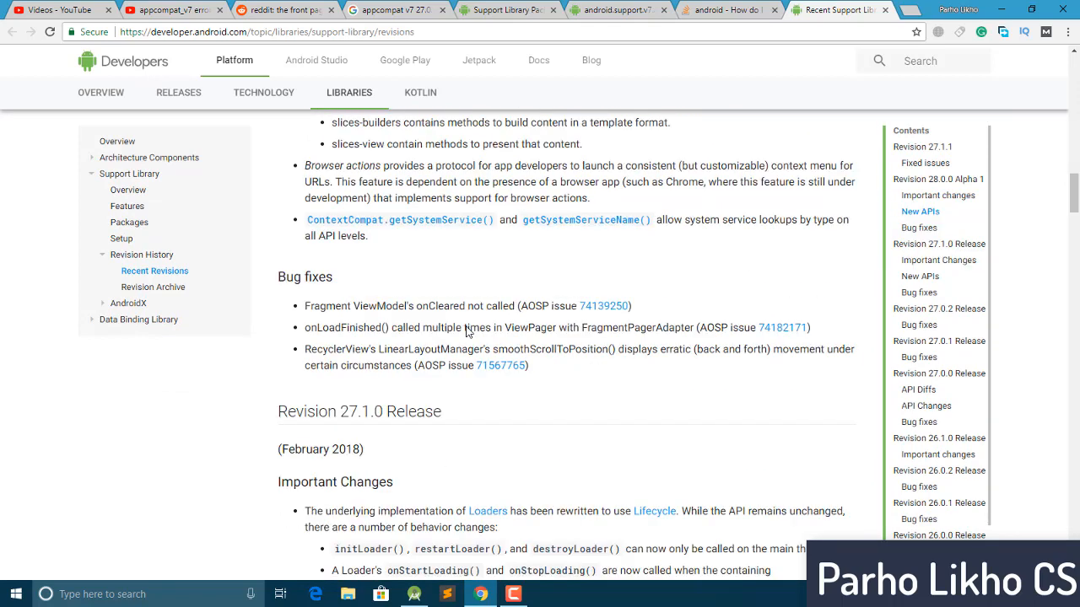
pyautogui.scroll(-3)
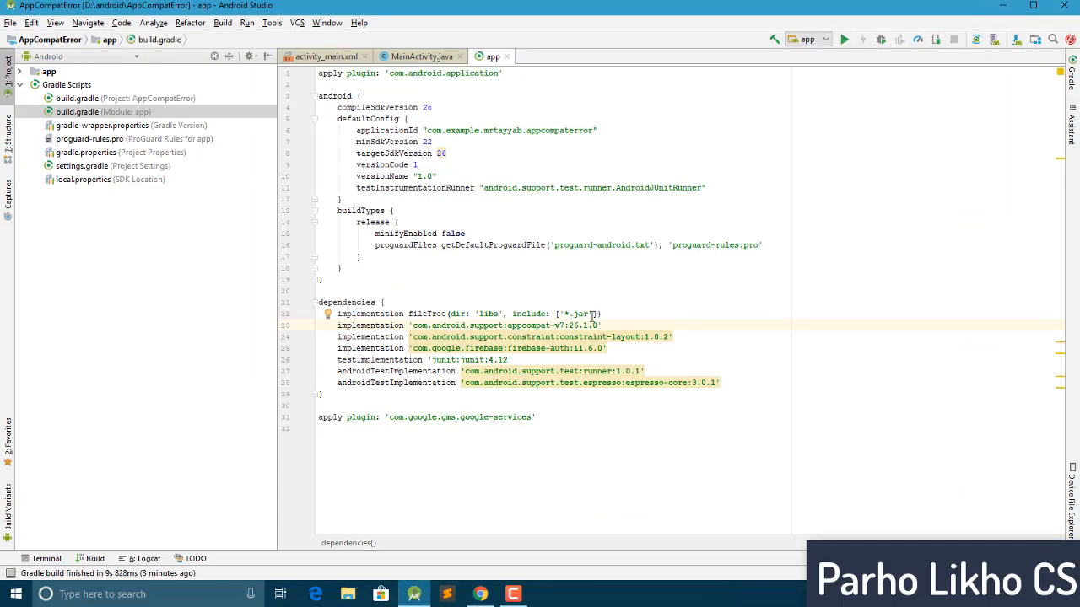
pyautogui.click(513, 594)
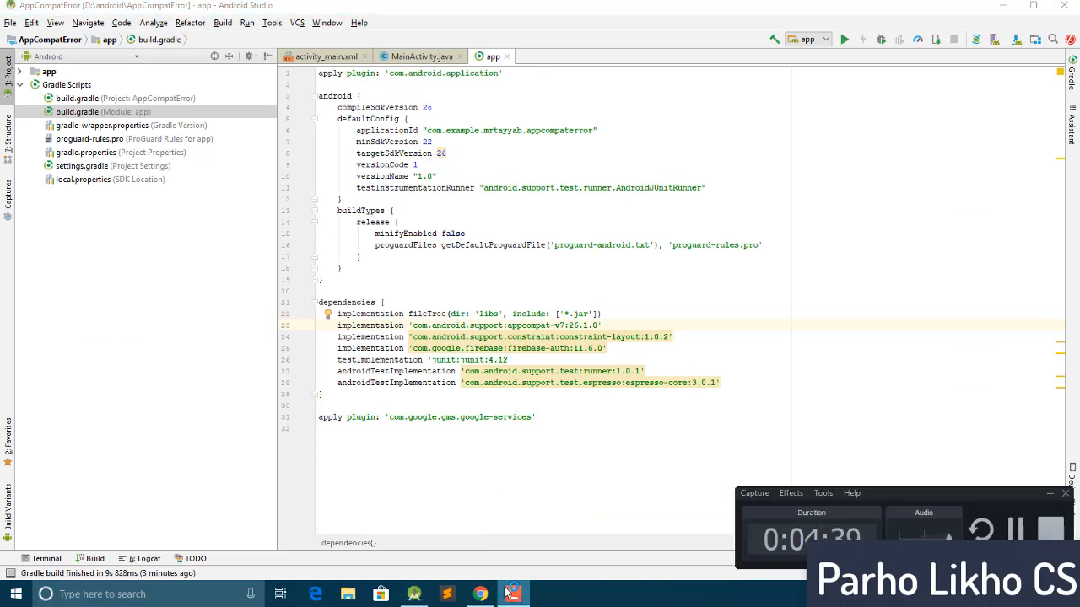